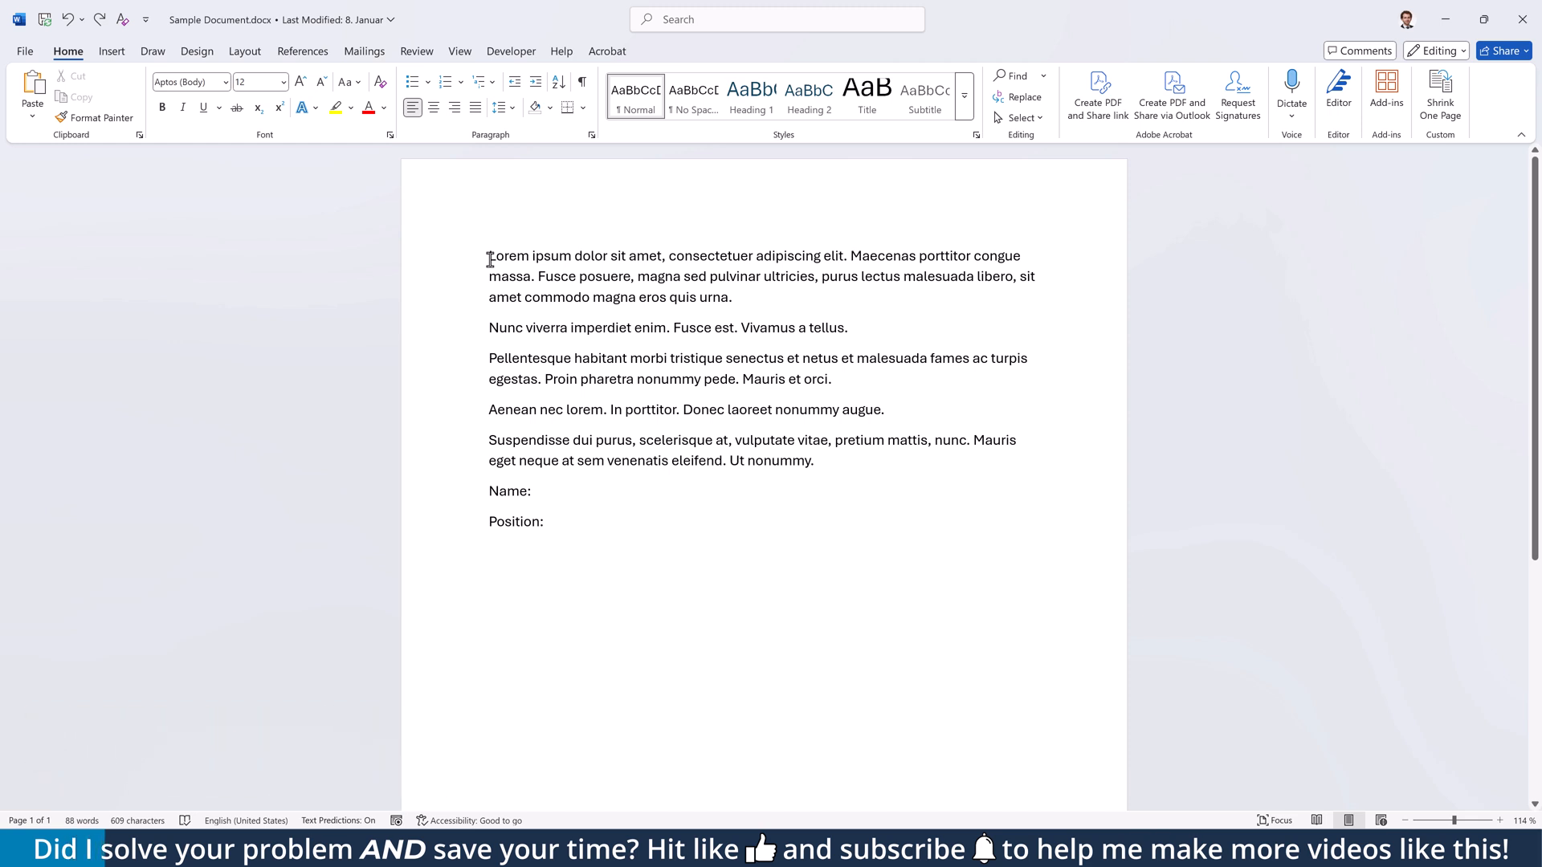
Open the Shapes gallery from the Insert tab and select from it
left_click(111, 51)
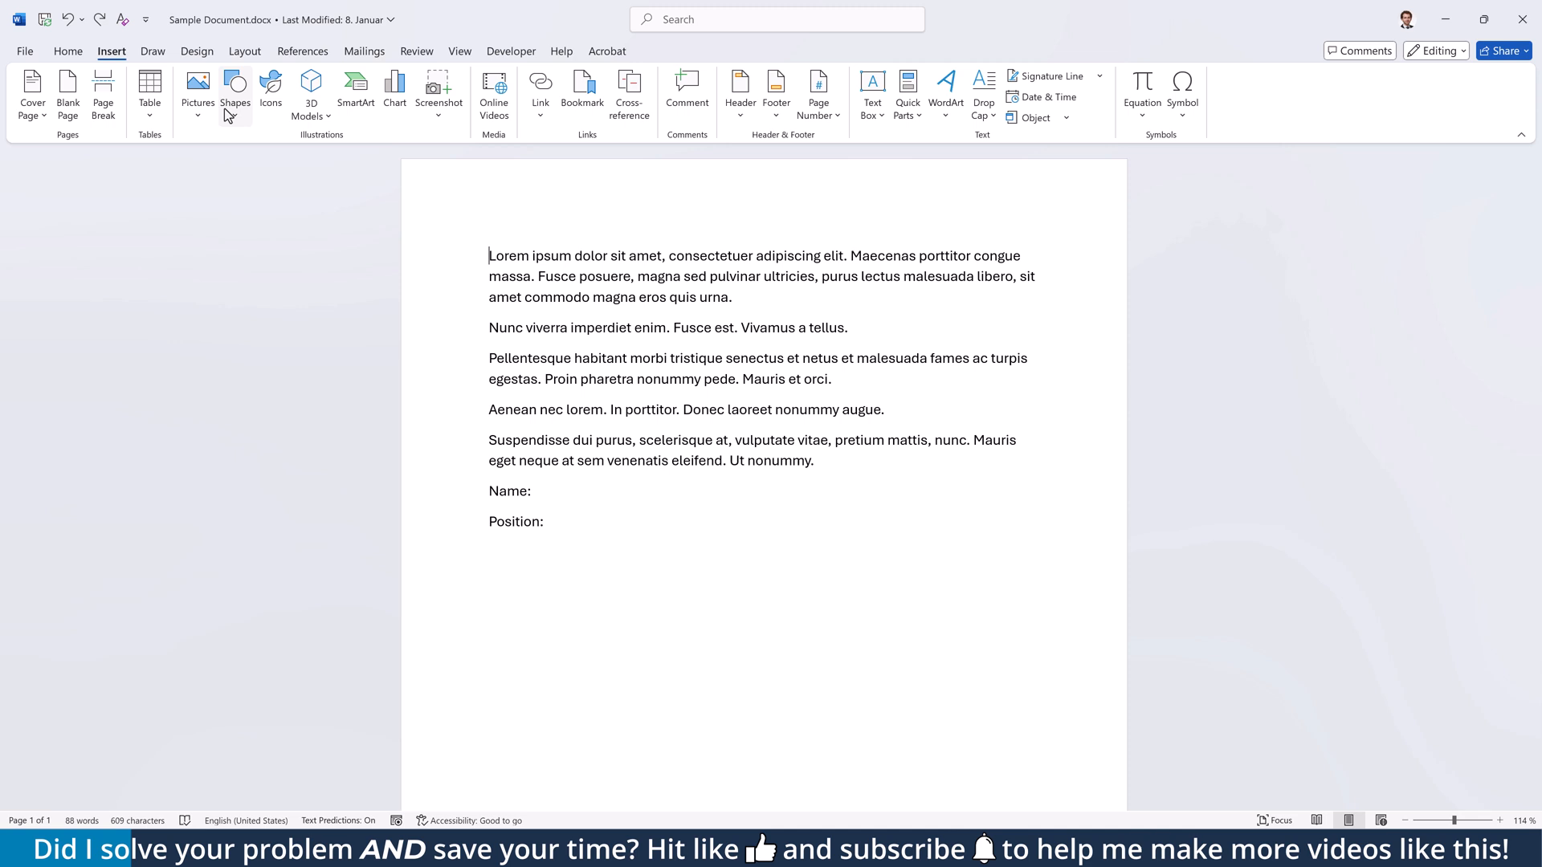
left_click(236, 89)
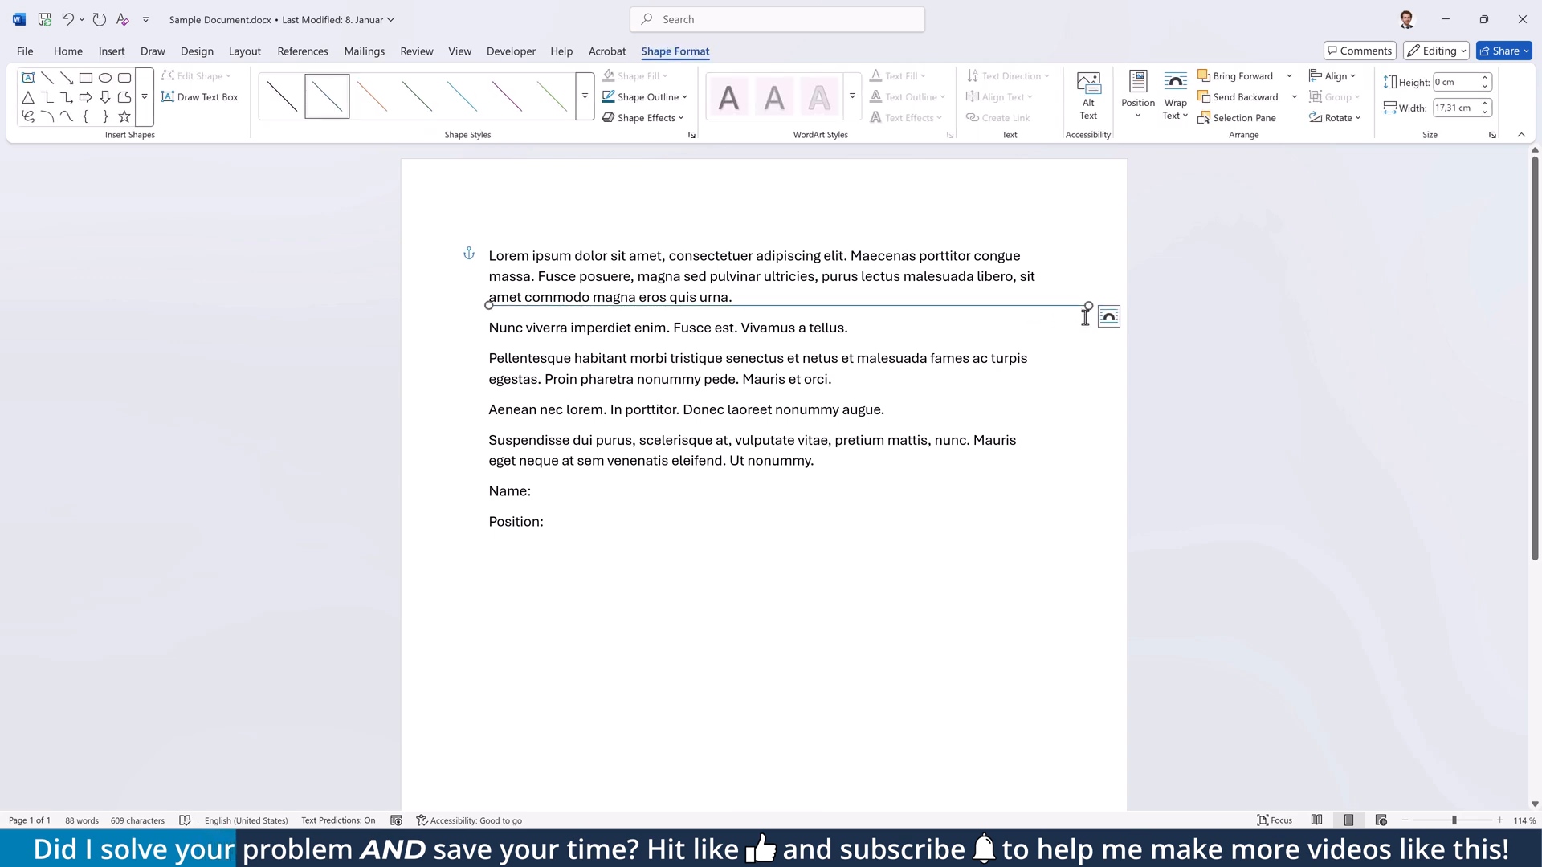
left_click(640, 96)
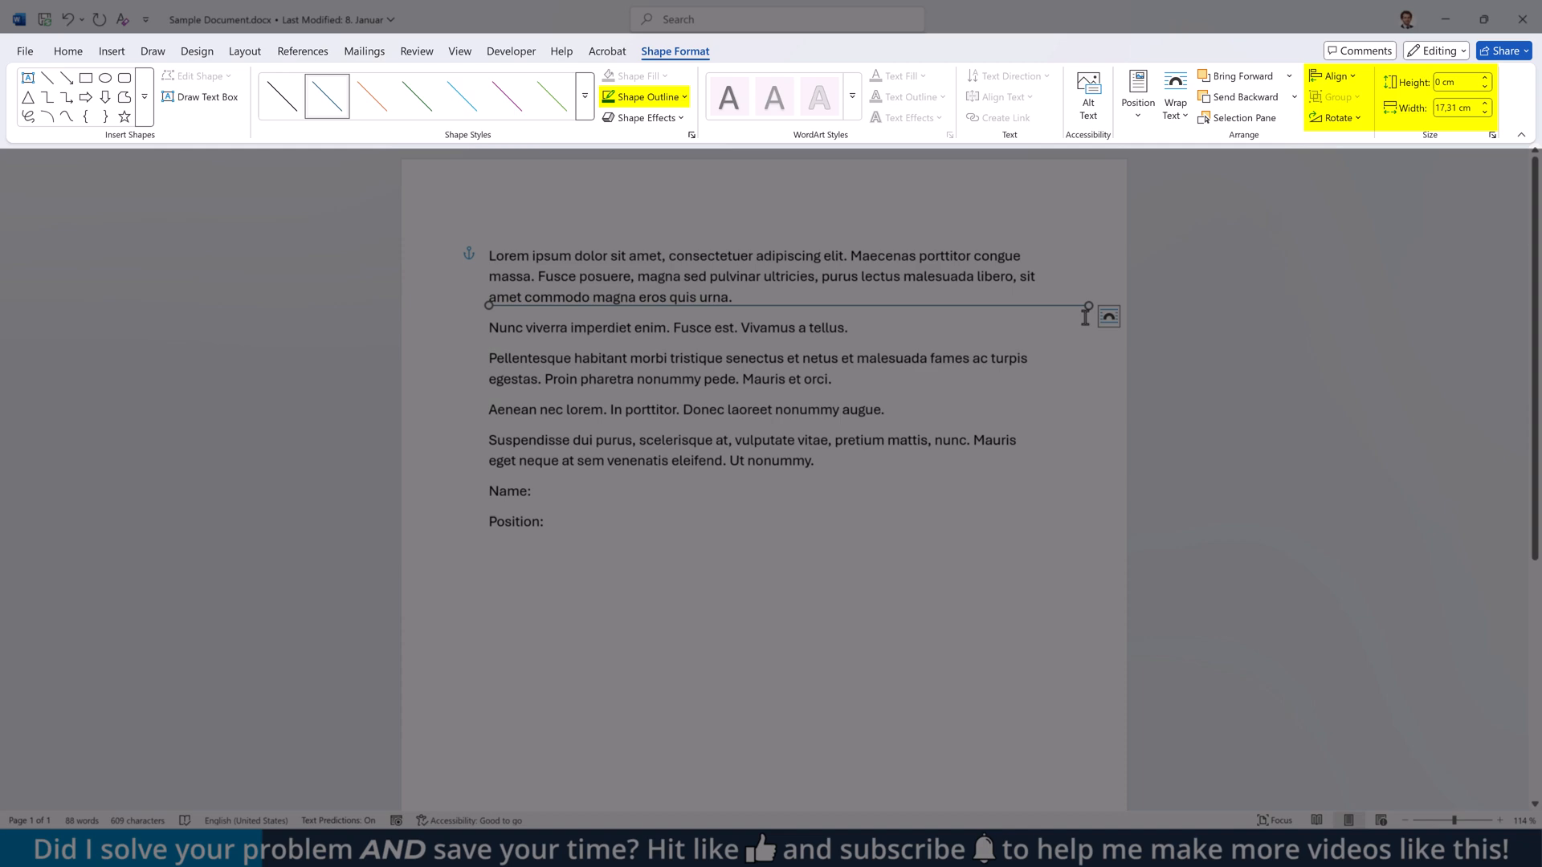
left_click(699, 255)
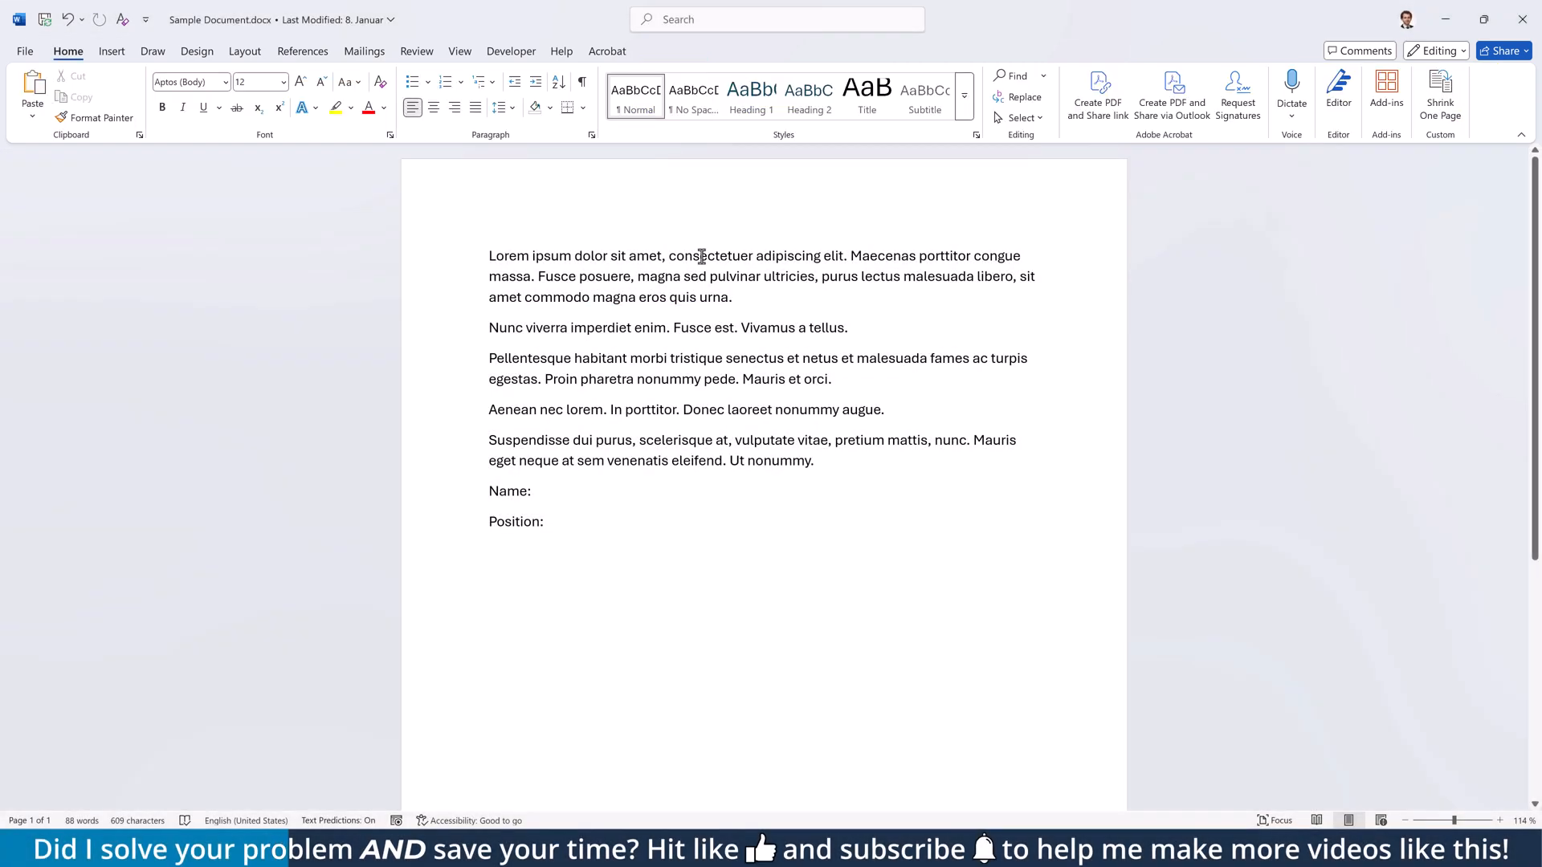
Show the ruler and set a leader tab stop after the Name: label
left_click(534, 491)
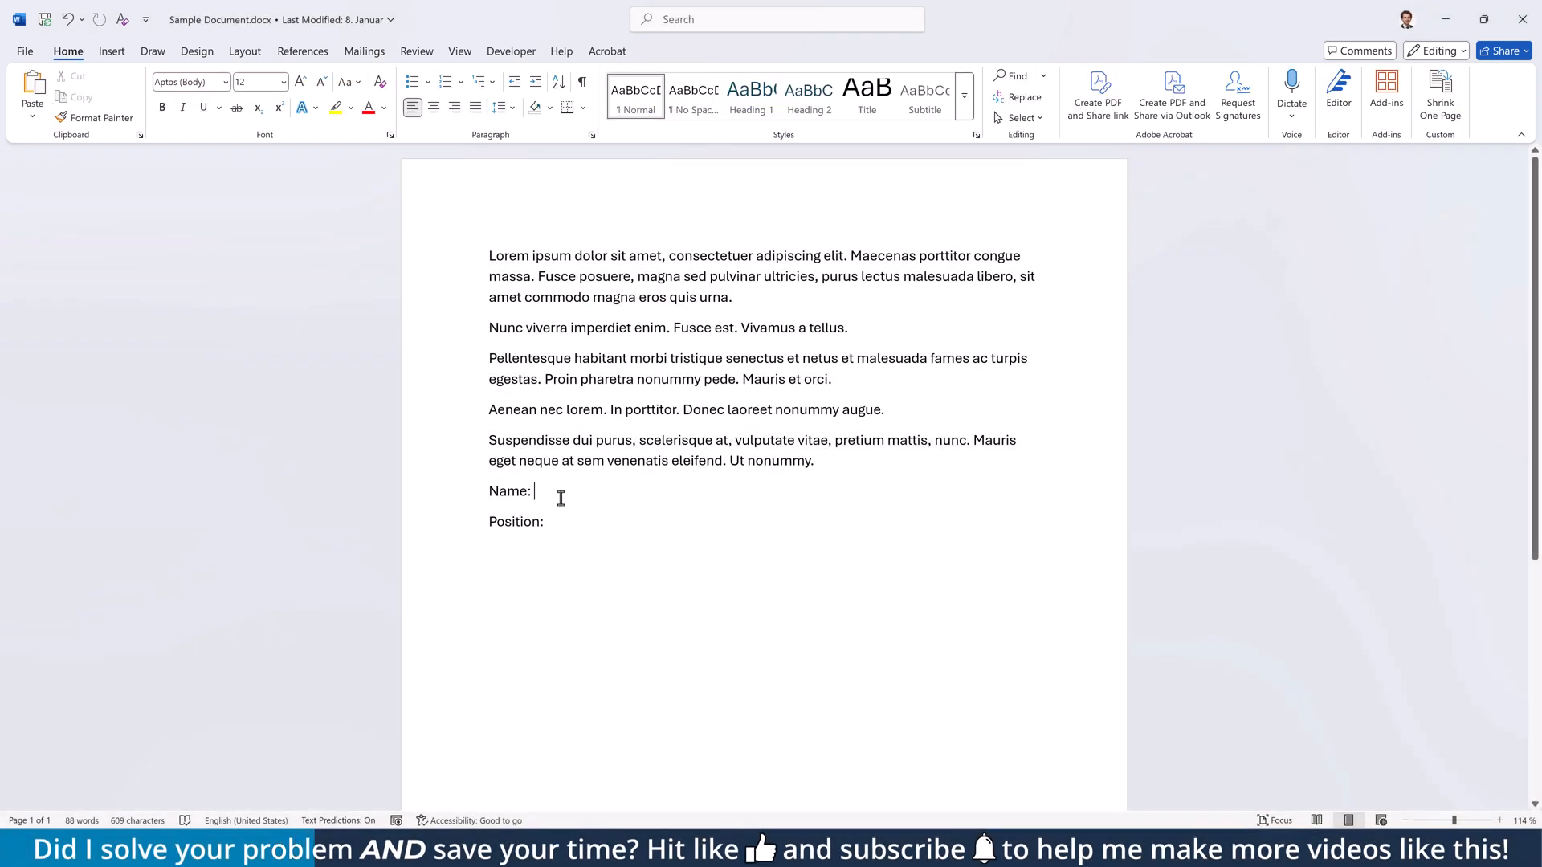
left_click(458, 52)
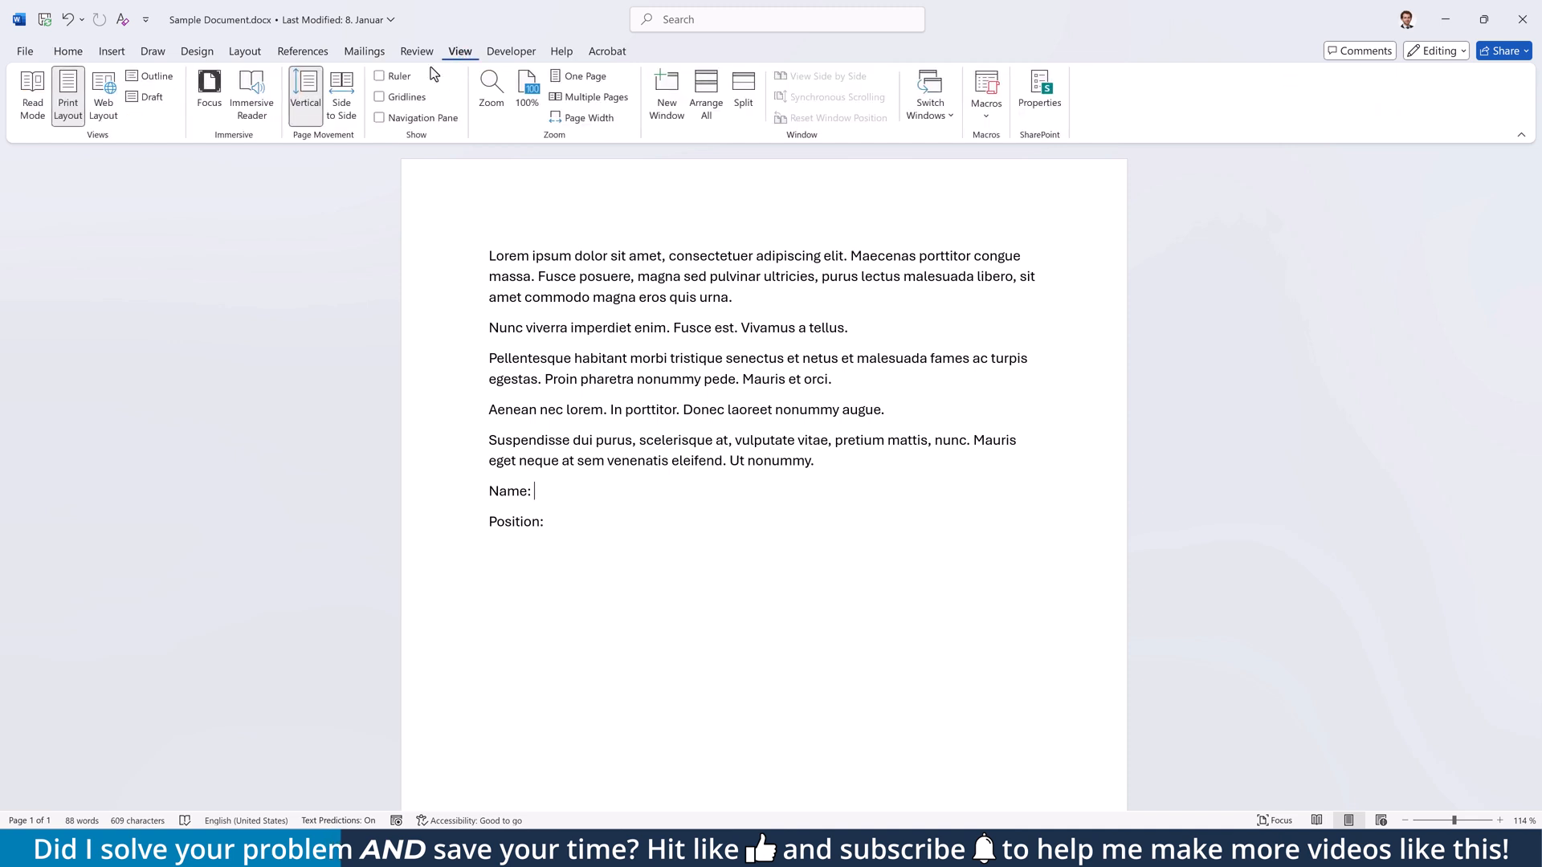
left_click(379, 75)
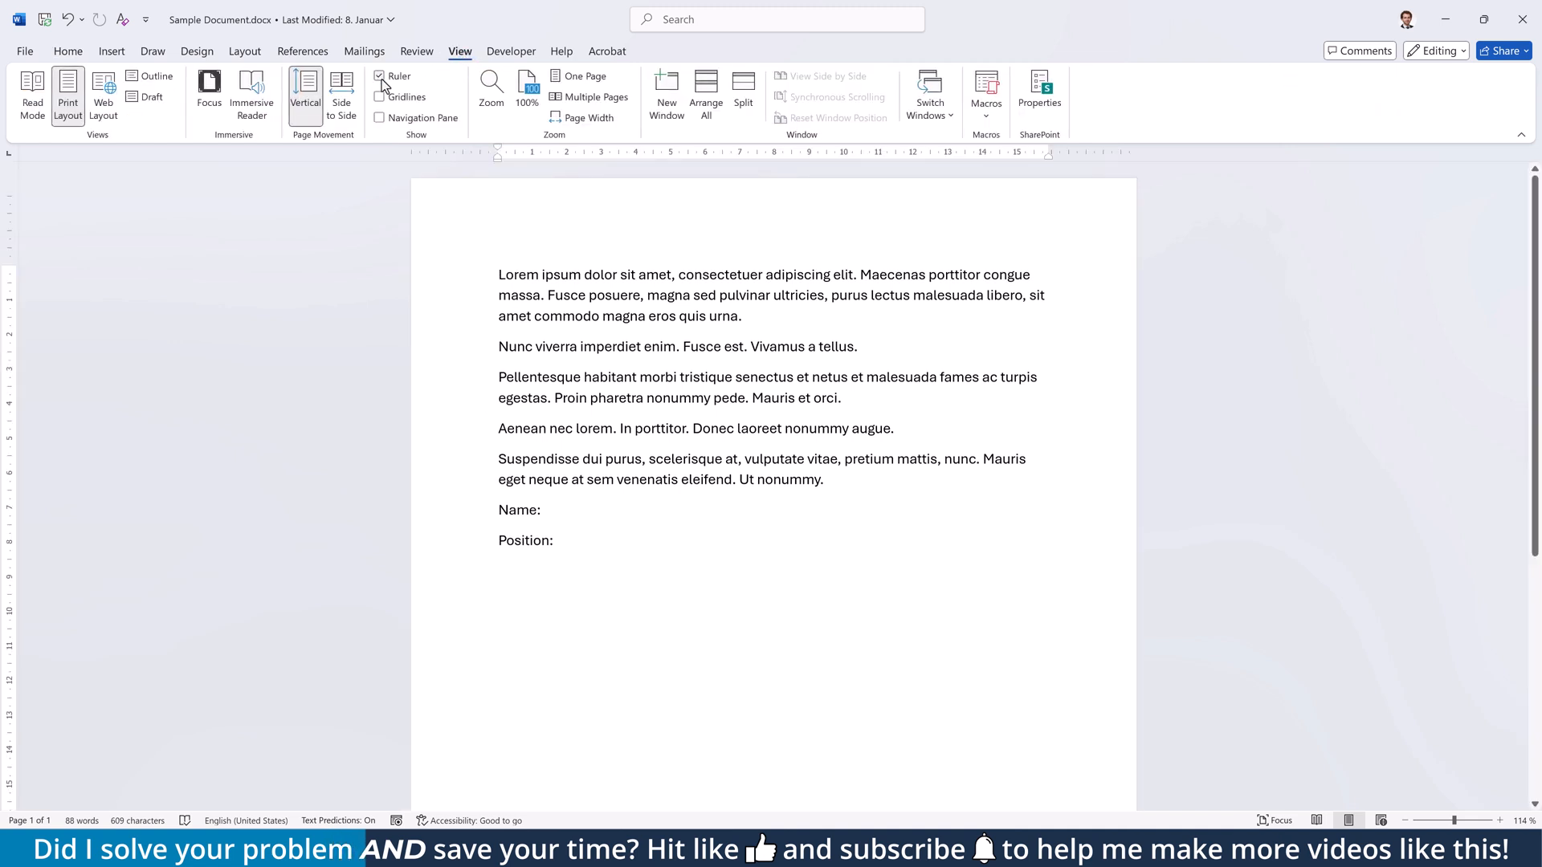
left_click(380, 97)
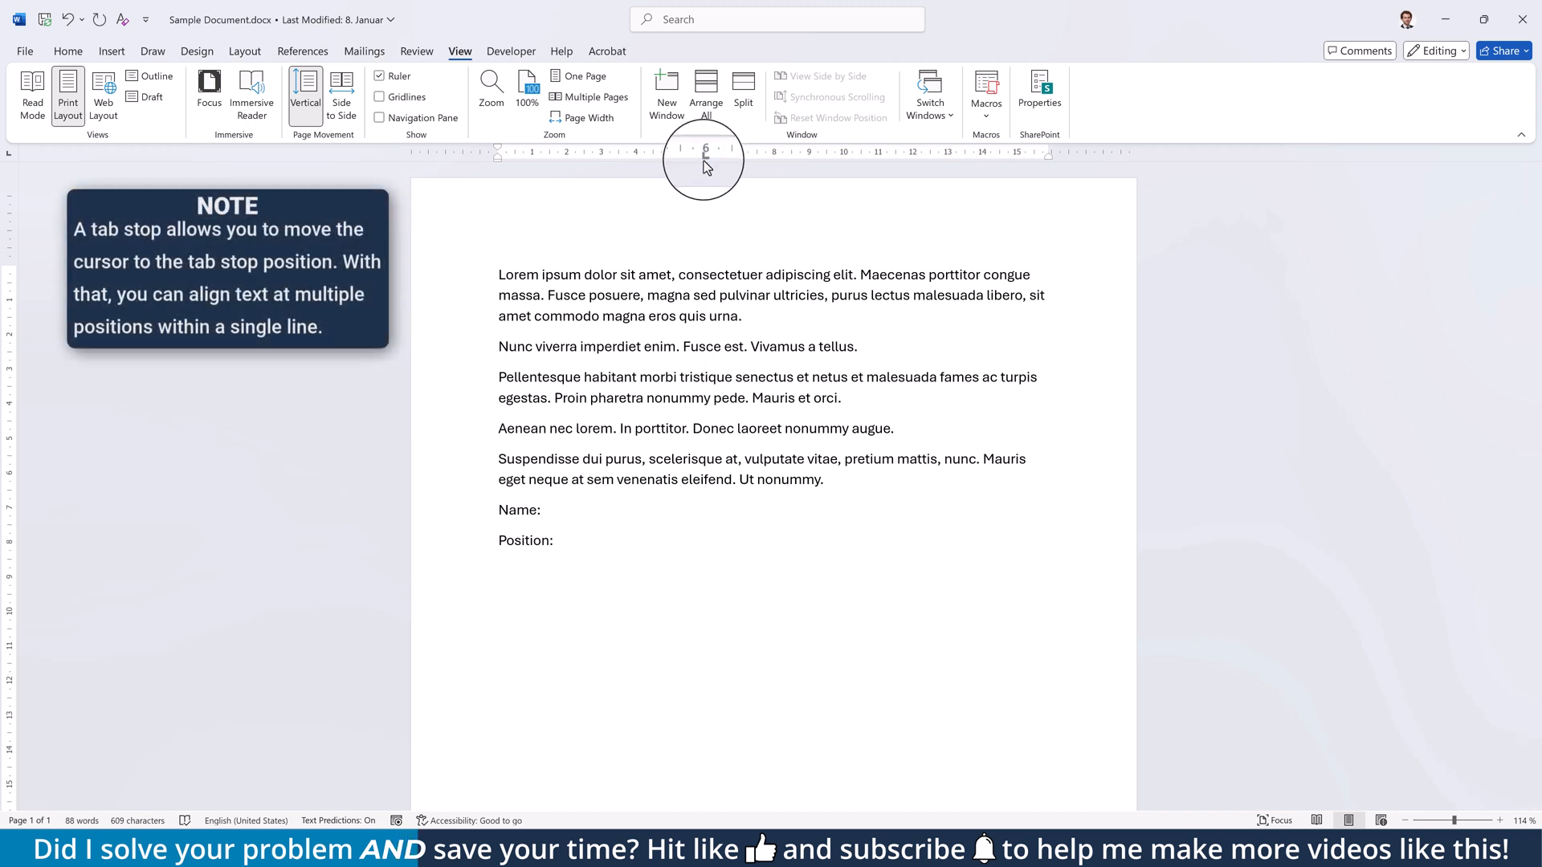
double_click(702, 152)
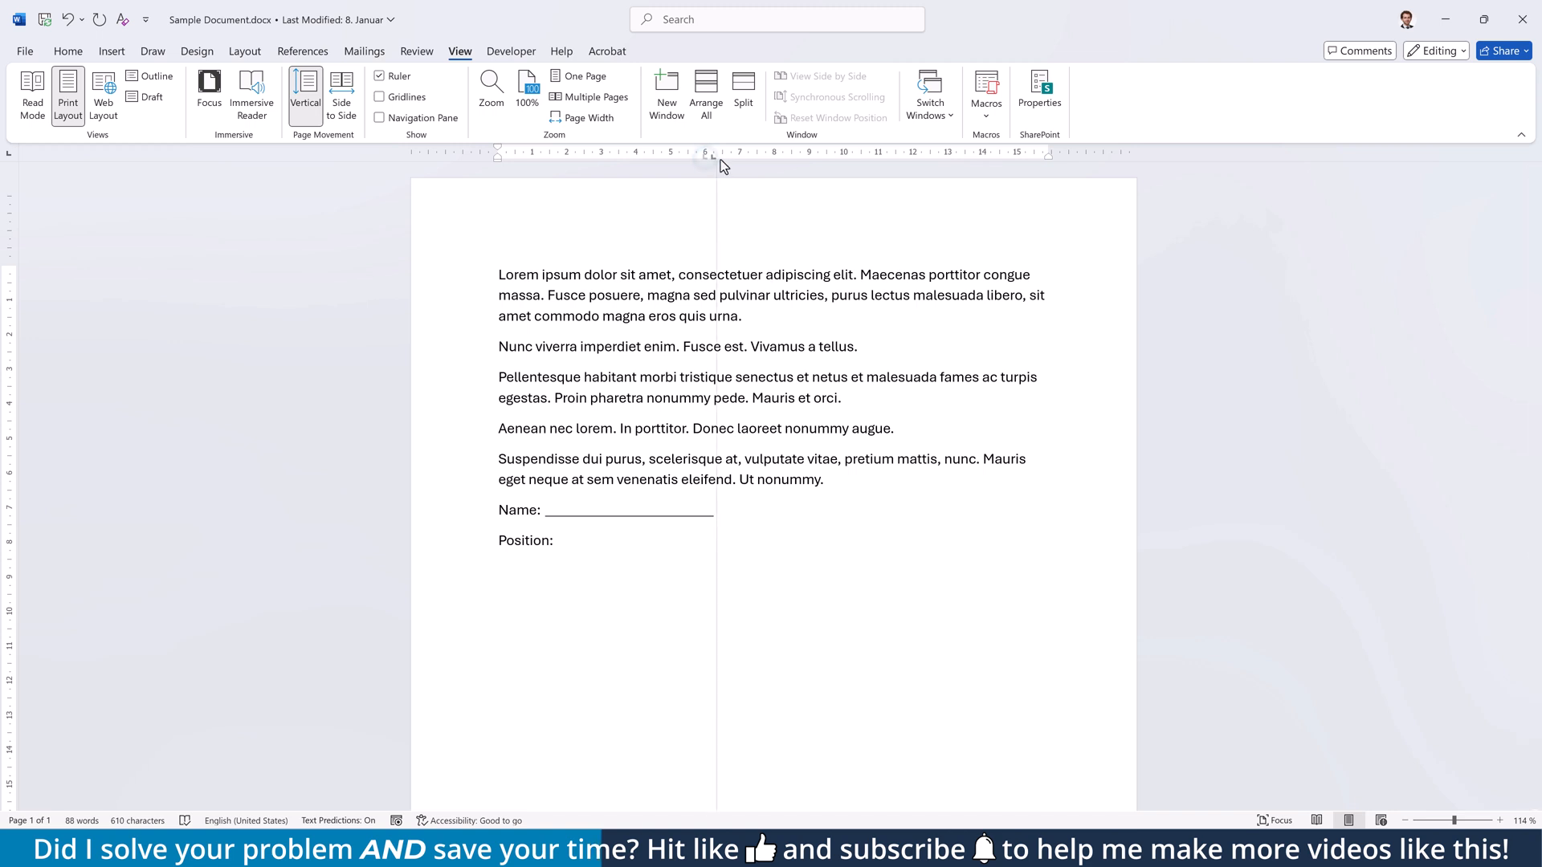
mouse_move(759, 172)
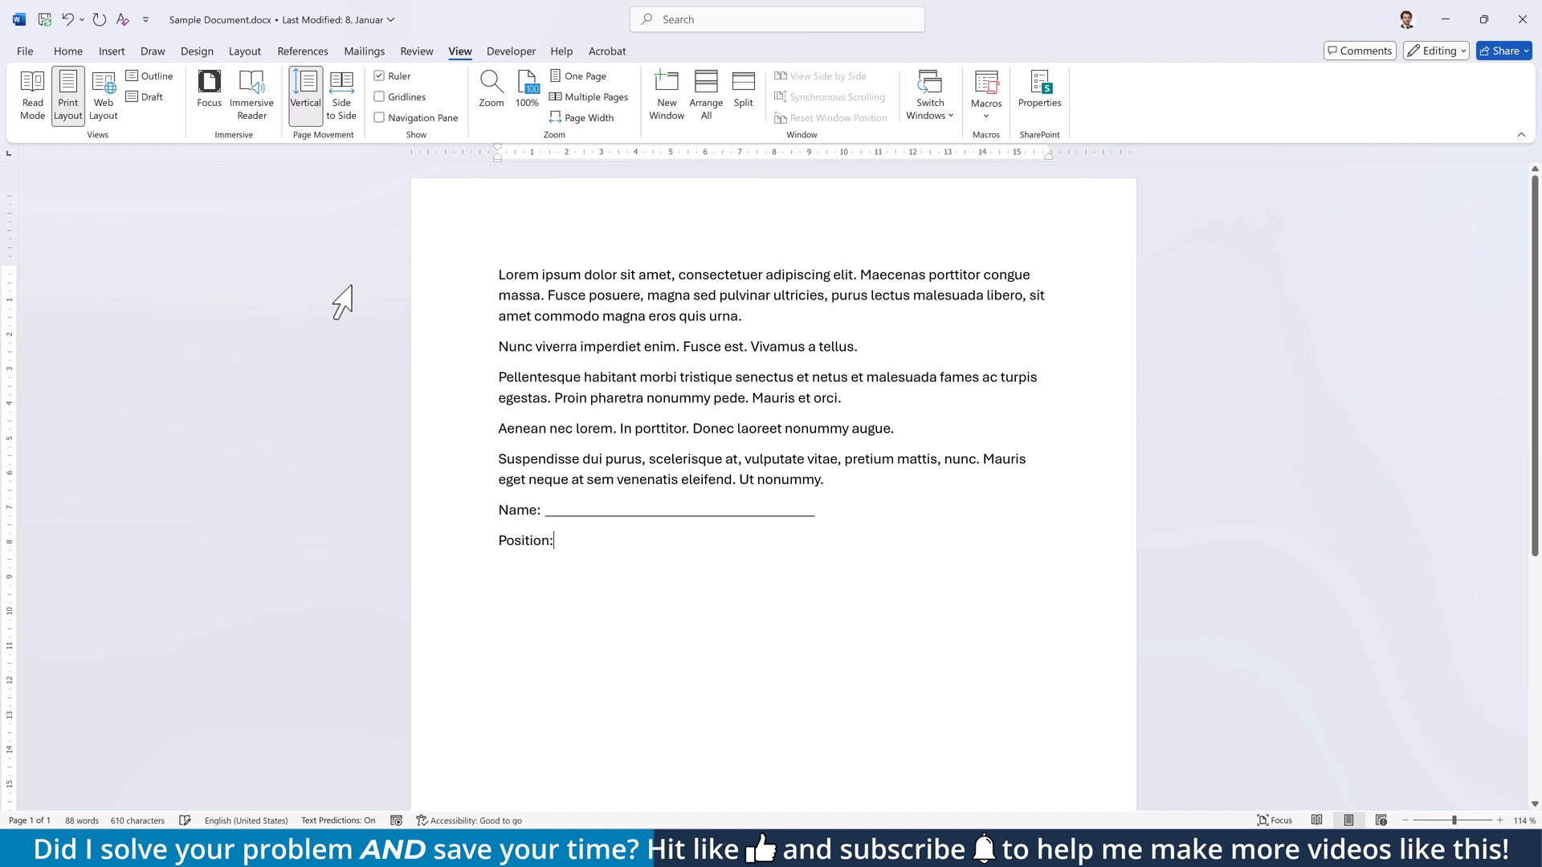
Type --- on a new line below Position: to create a border line
left_click(67, 52)
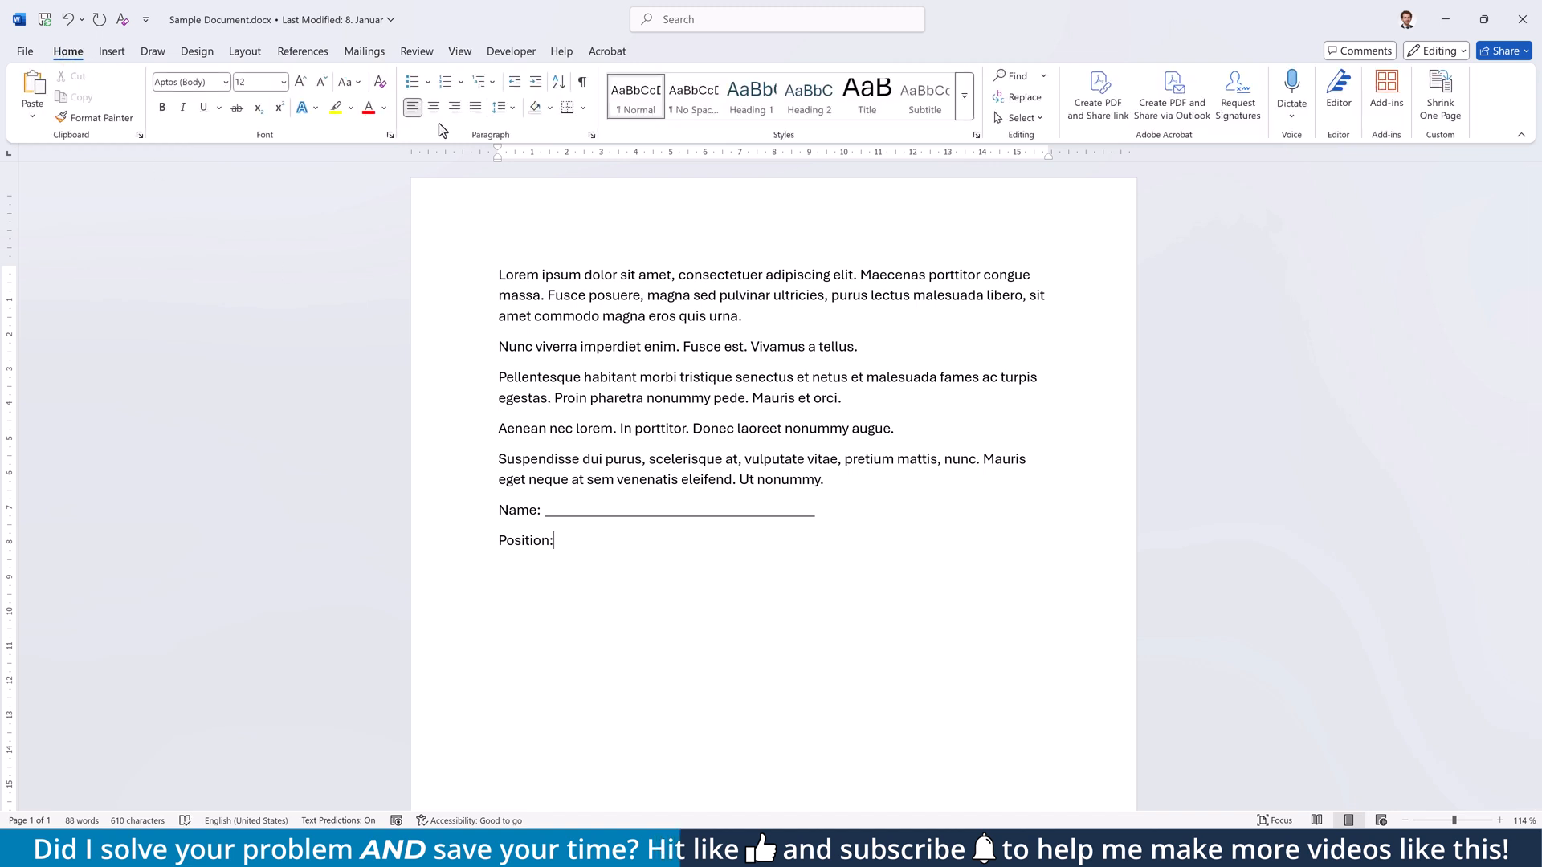
left_click(586, 109)
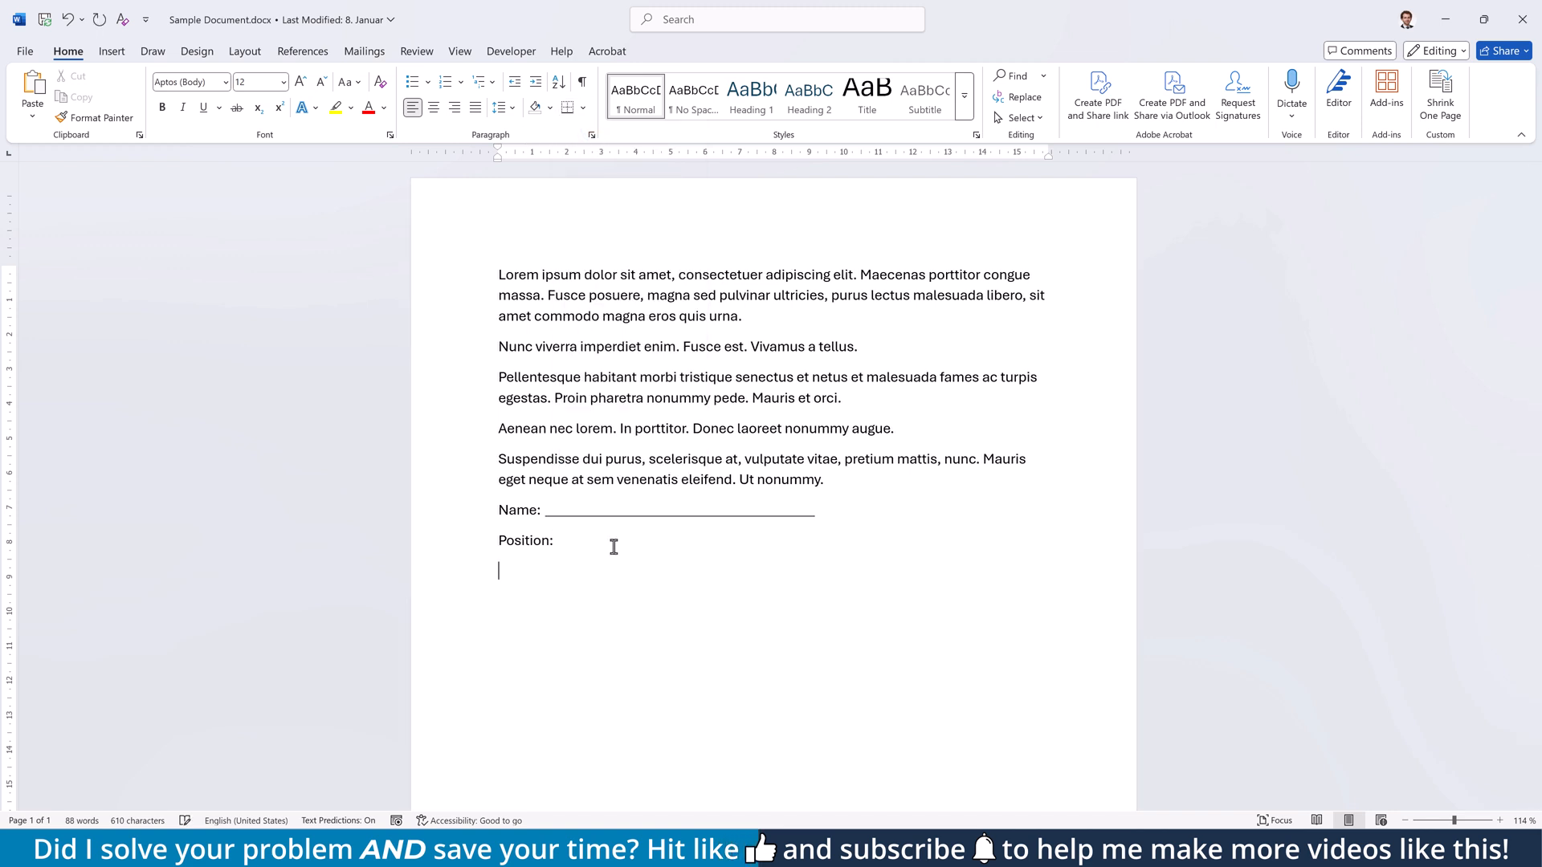
type("---")
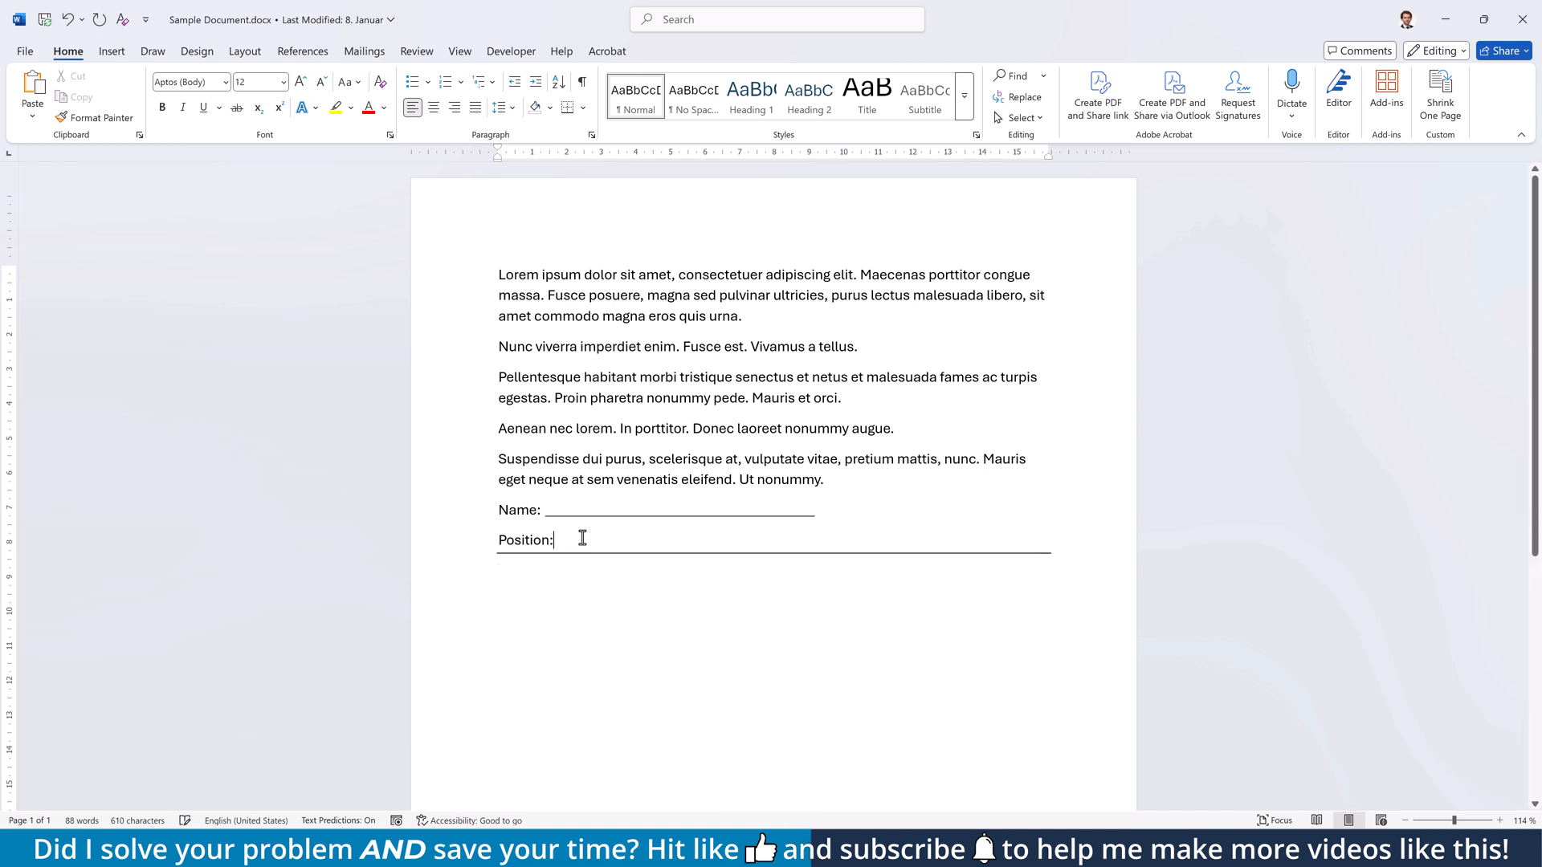
Increase the right indent to shorten the border line
left_click(245, 52)
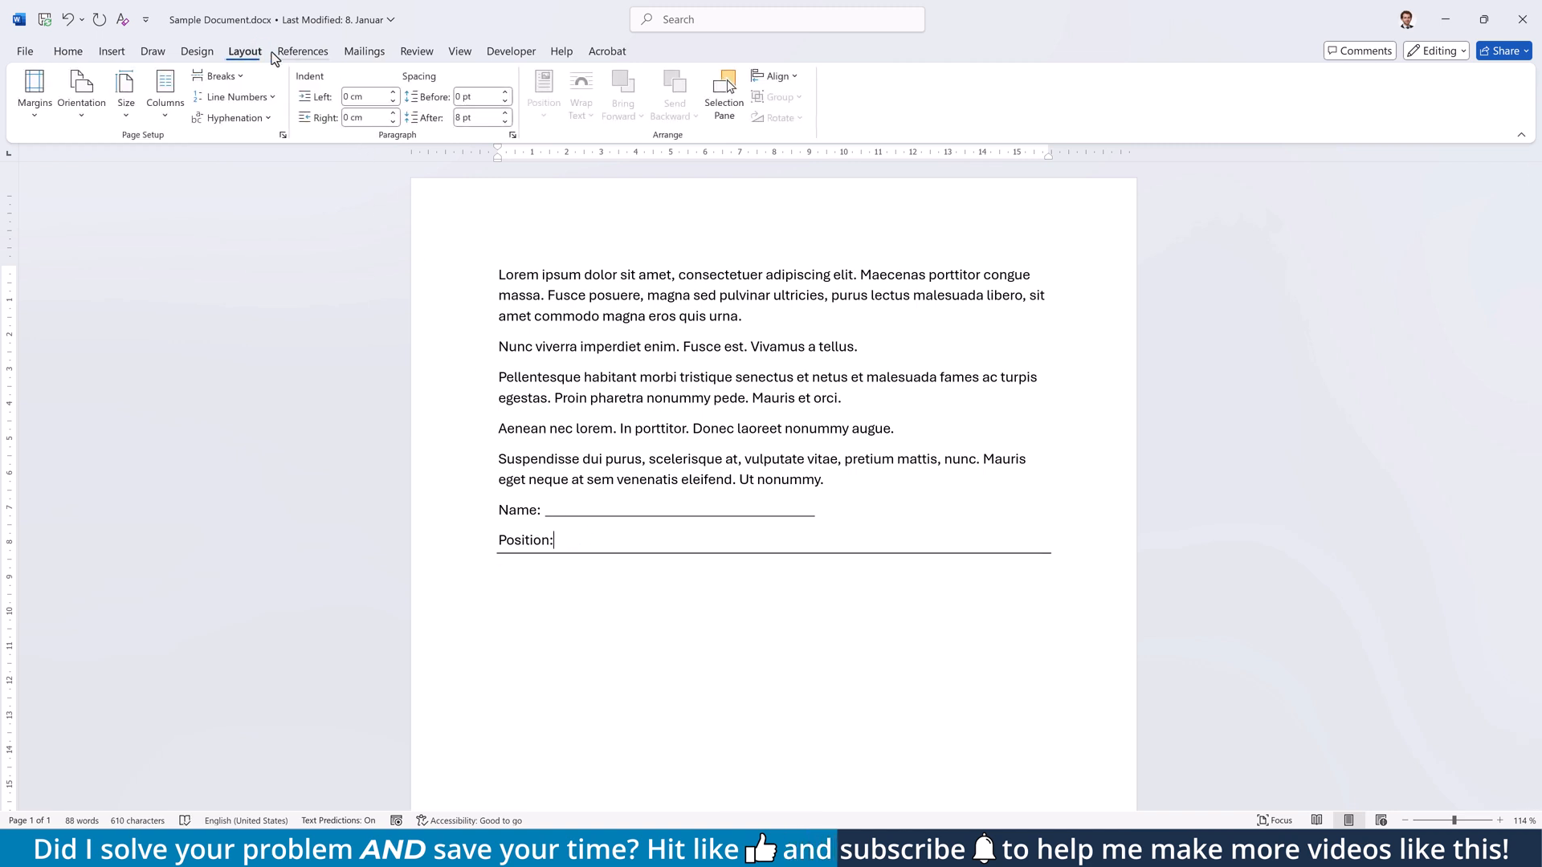
left_click(392, 113)
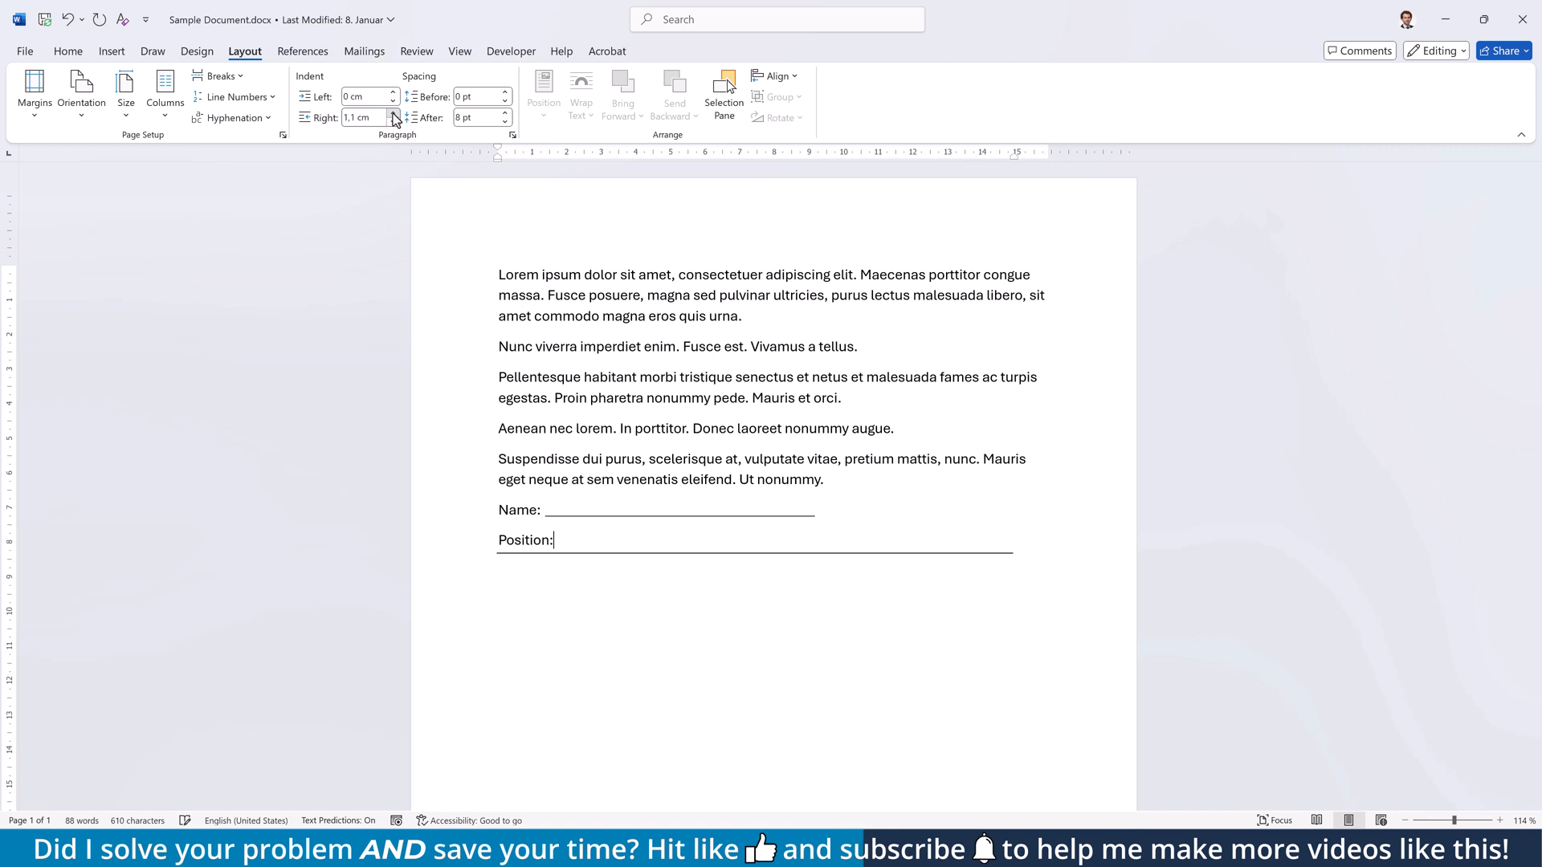
left_click(391, 114)
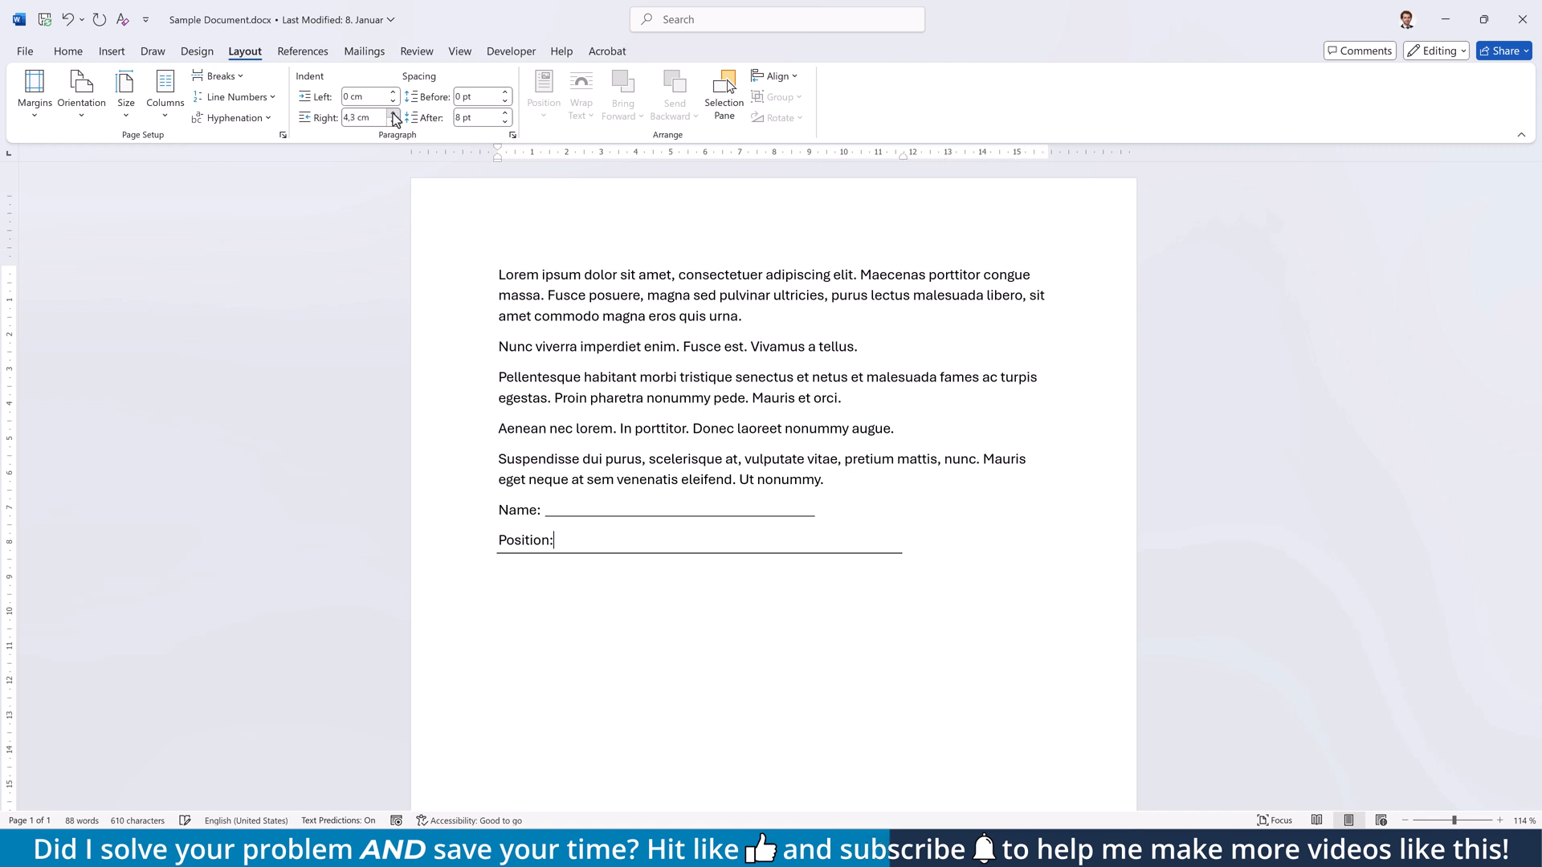
left_click(68, 52)
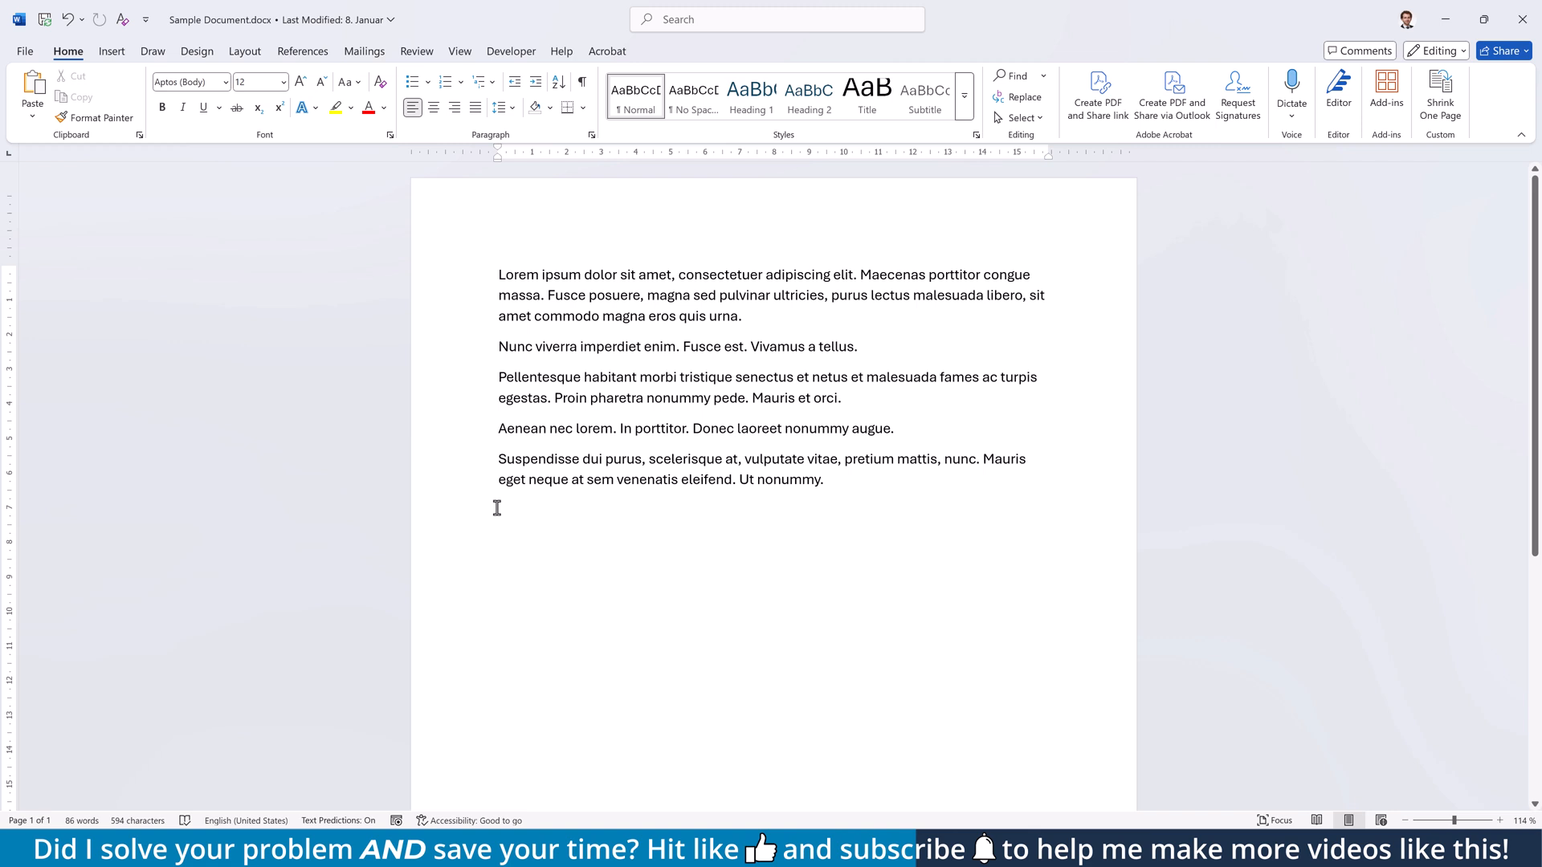
left_click(111, 51)
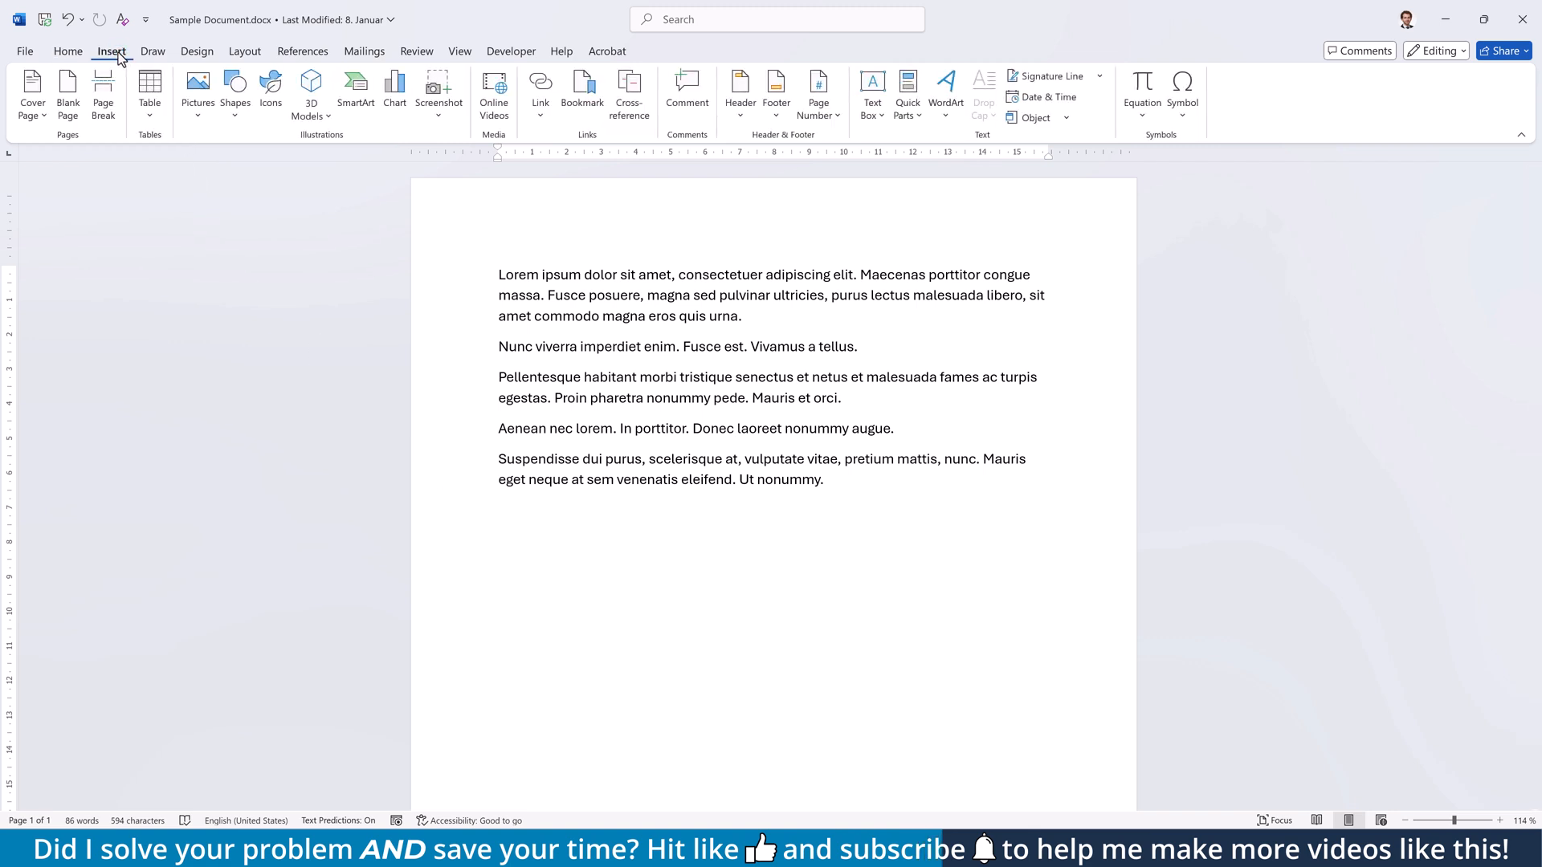
left_click(149, 82)
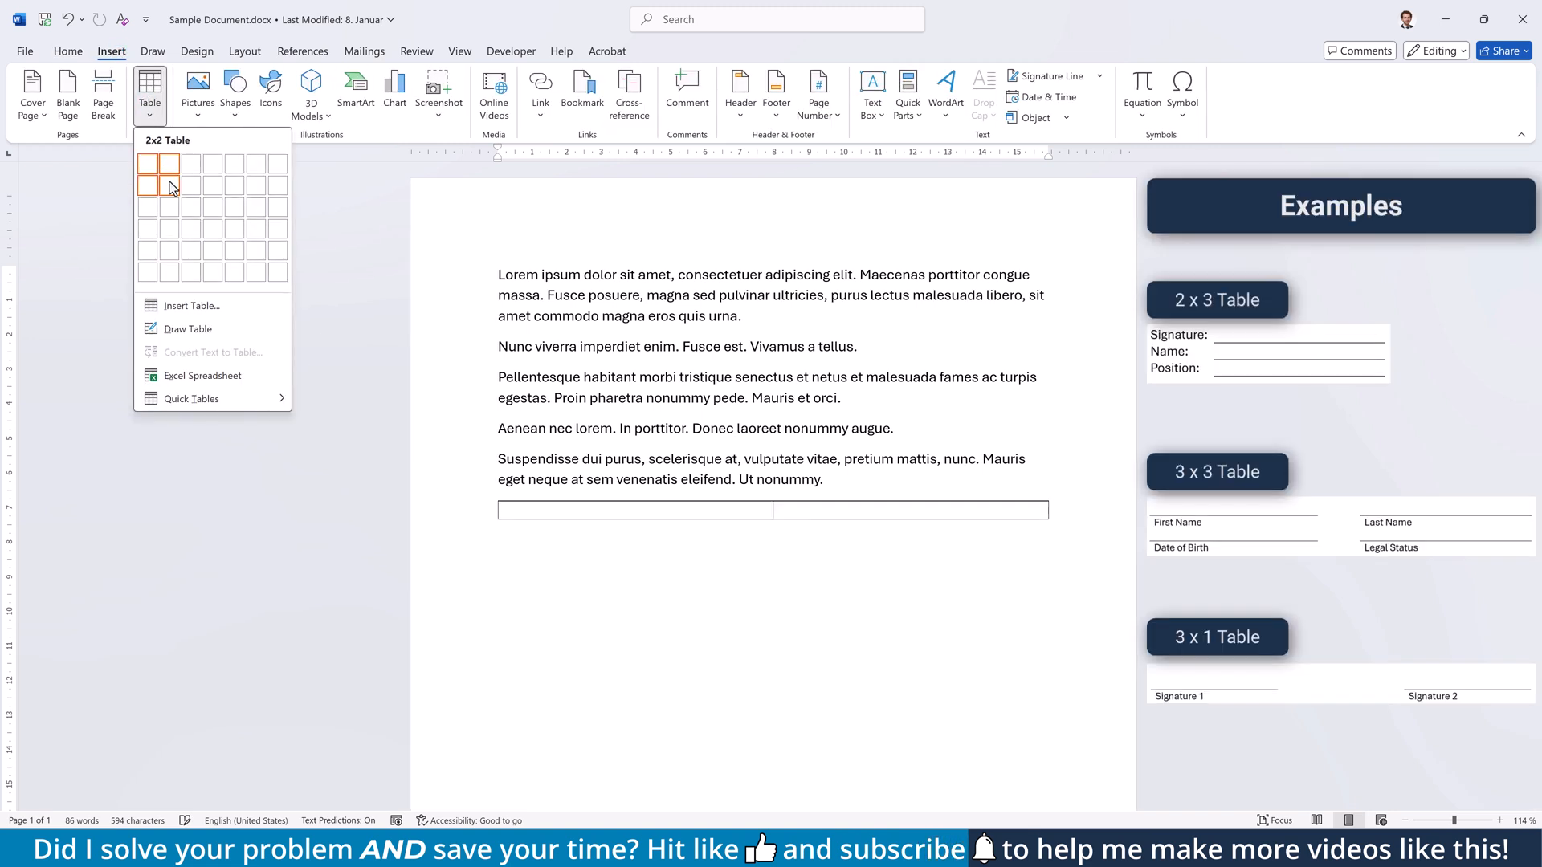
left_click(167, 185)
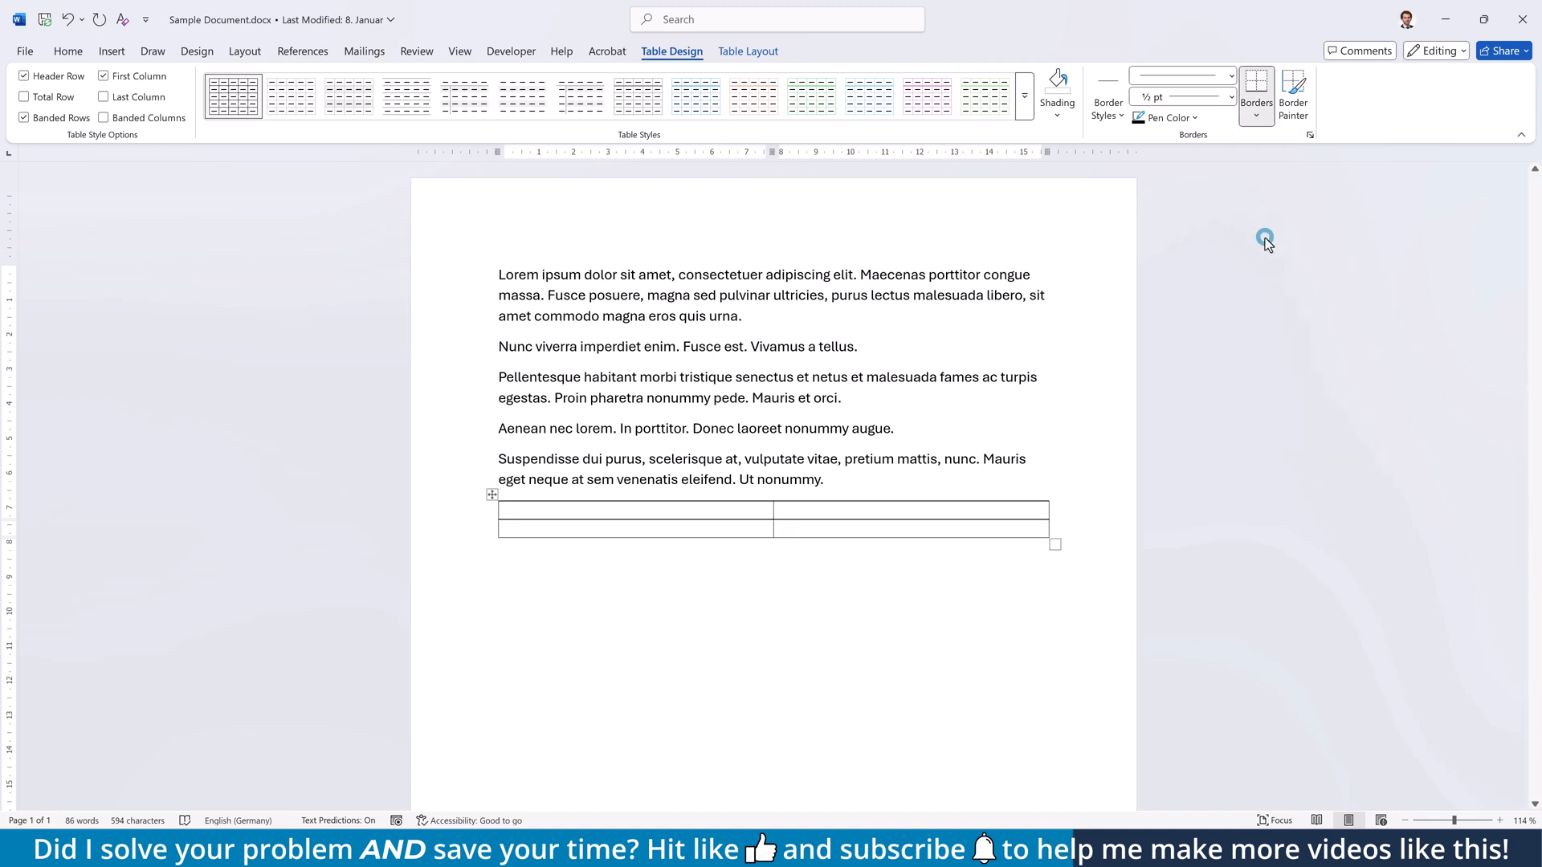
left_click(836, 509)
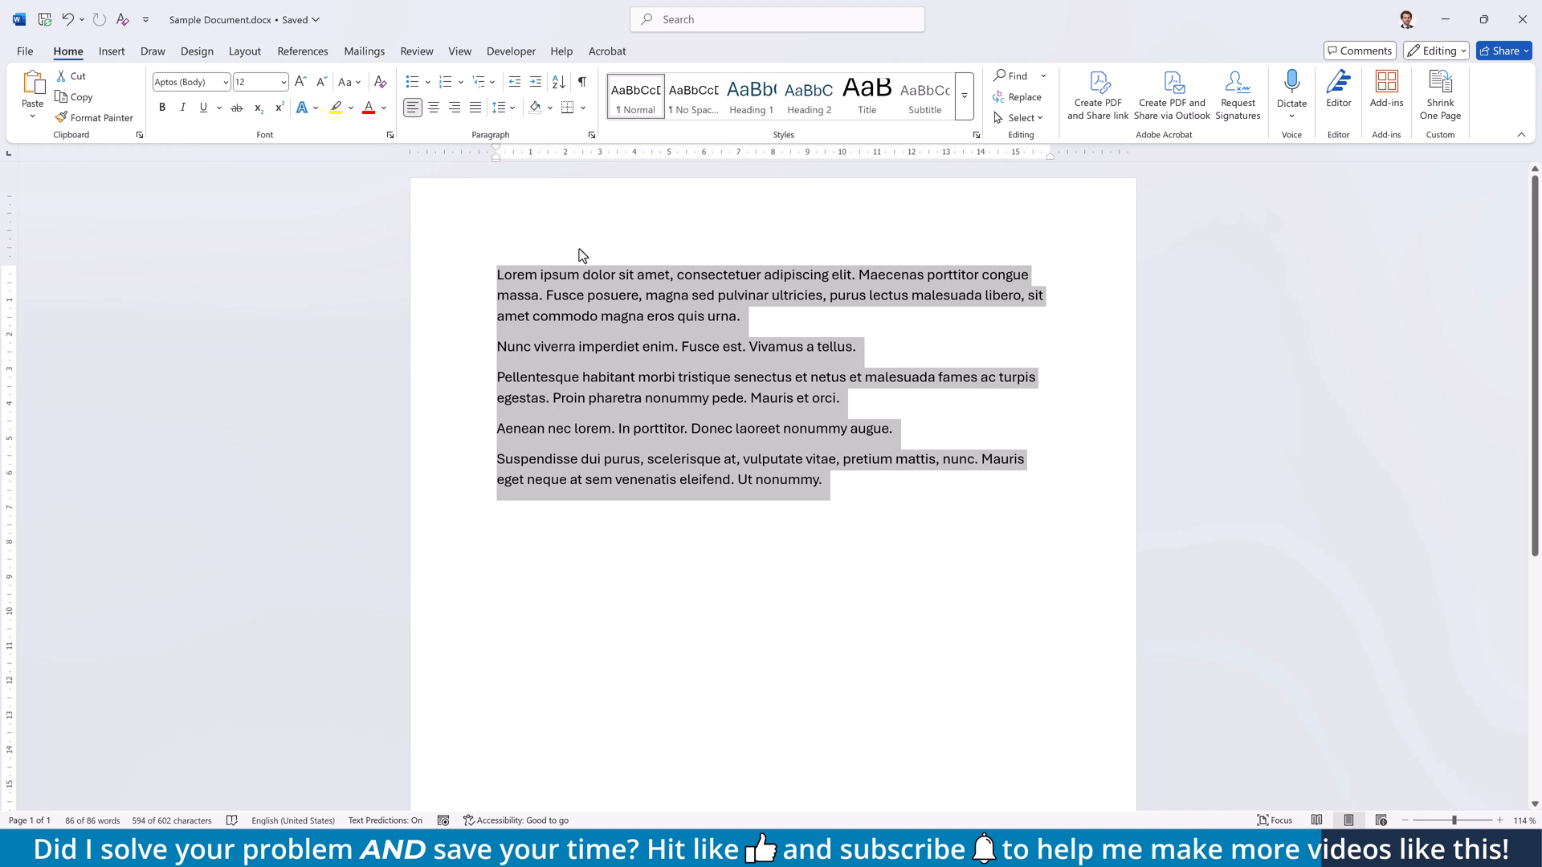
Apply a two-column layout with Line between ticked via More Columns
left_click(244, 52)
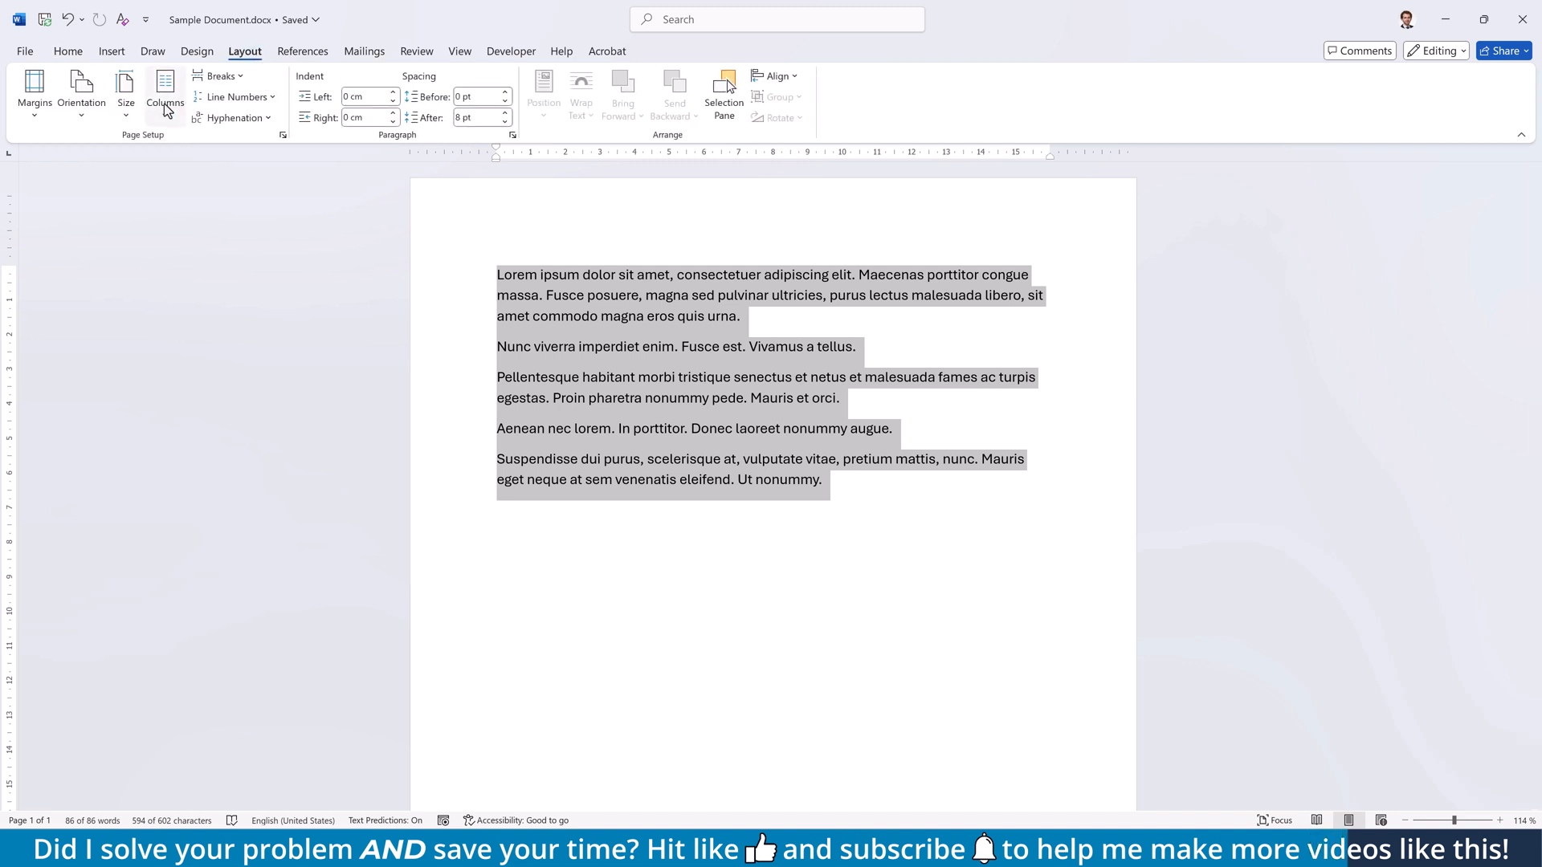
mouse_move(167, 339)
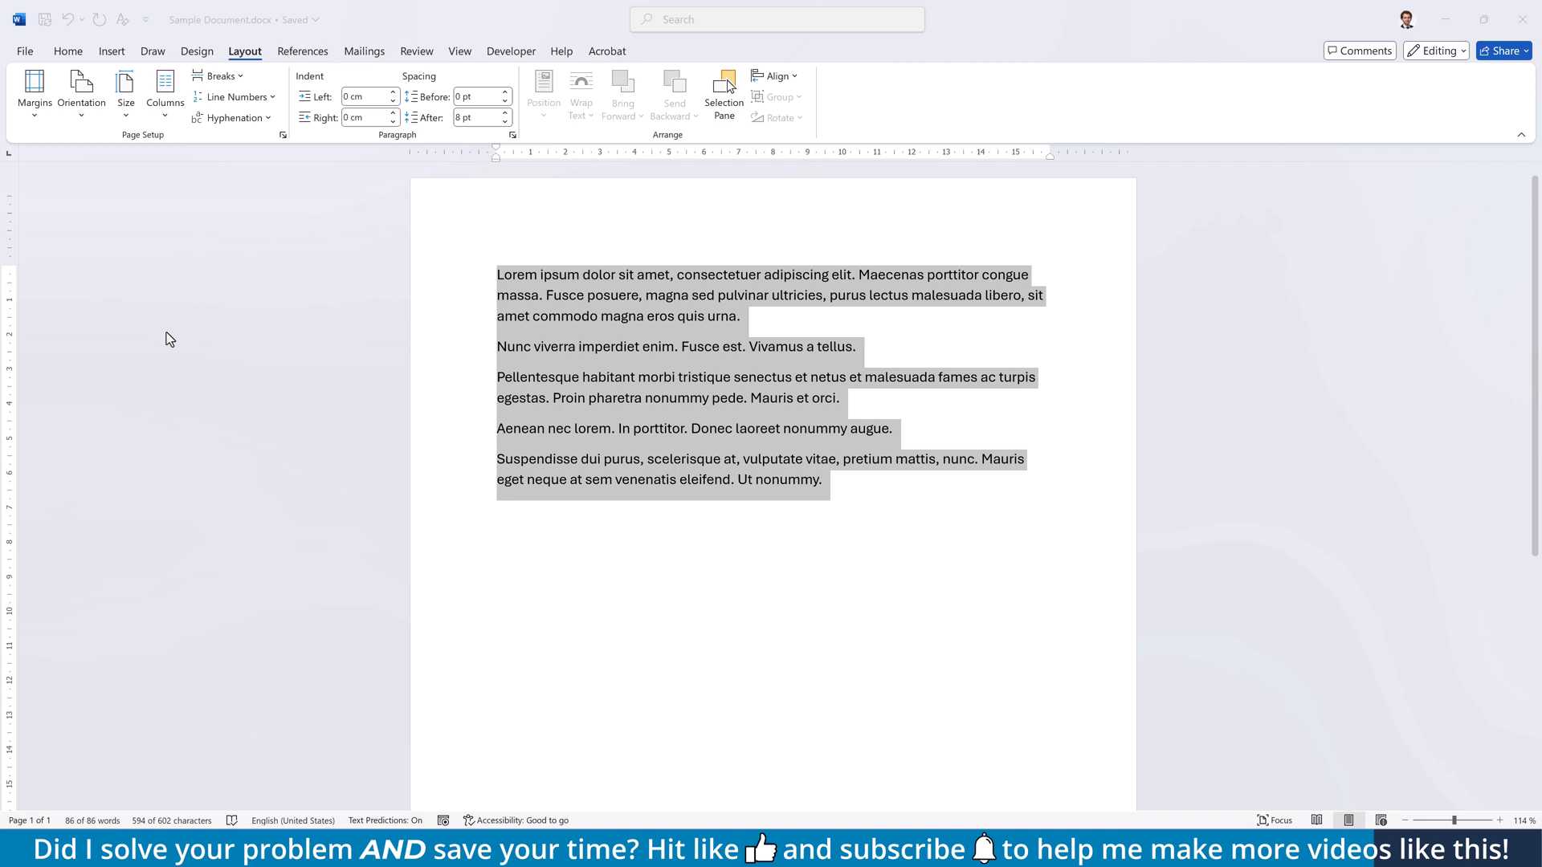
left_click(164, 88)
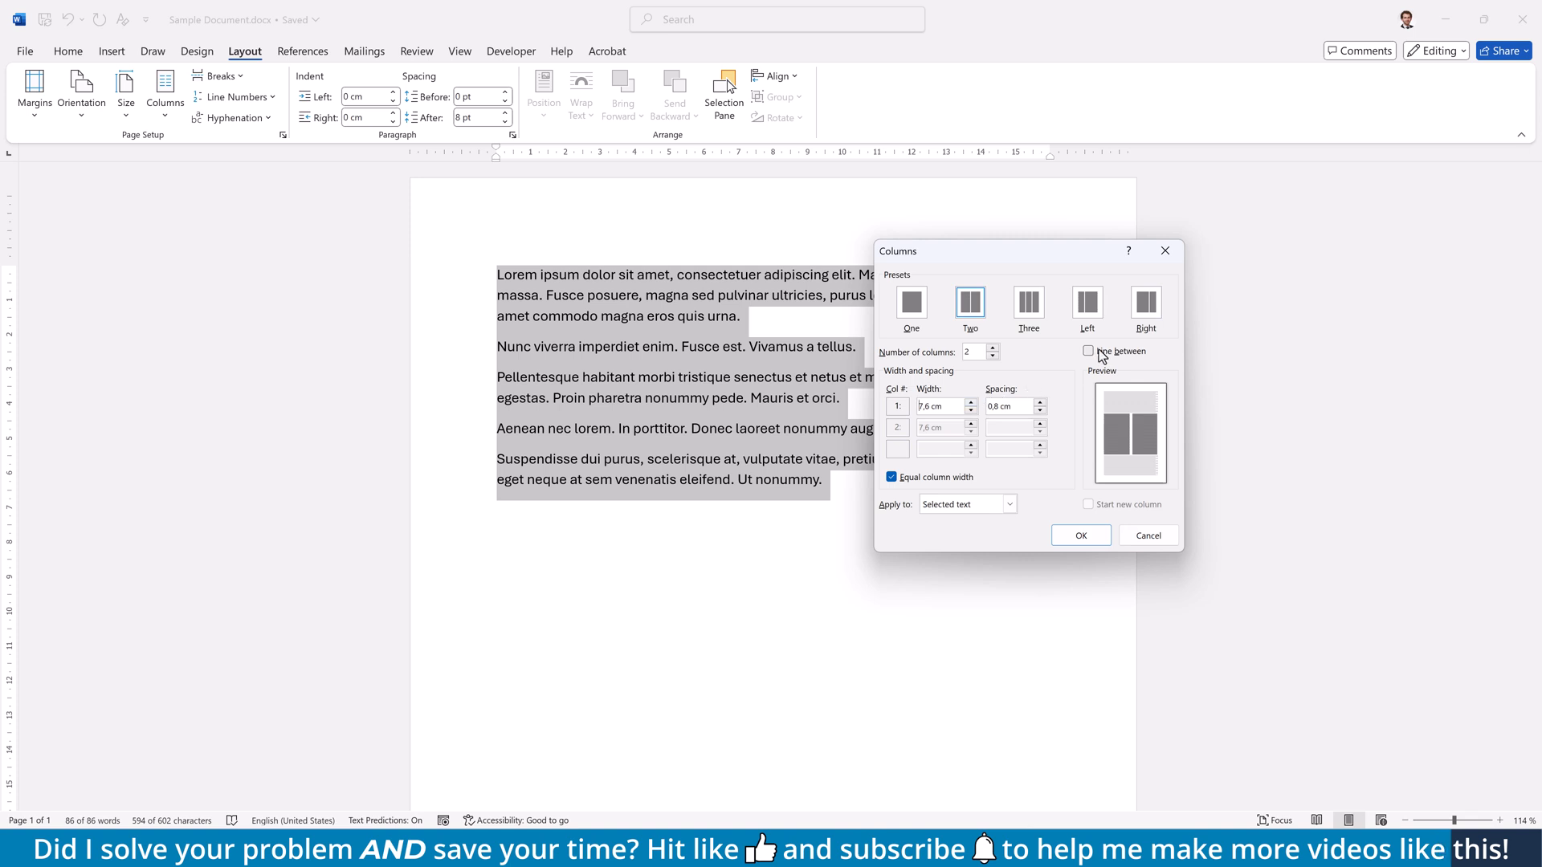
left_click(1089, 351)
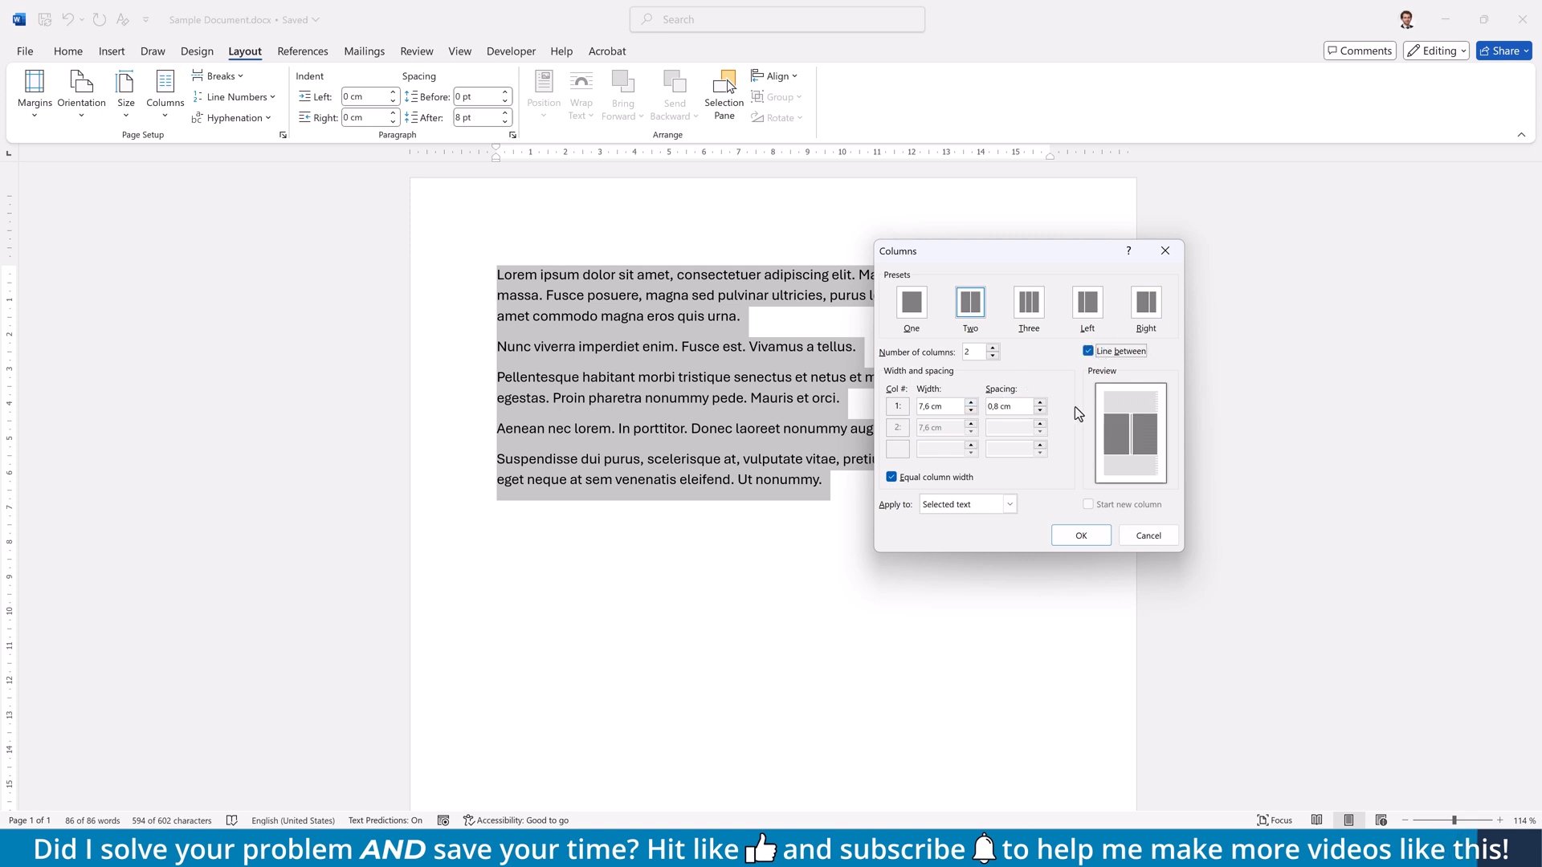
left_click(1079, 535)
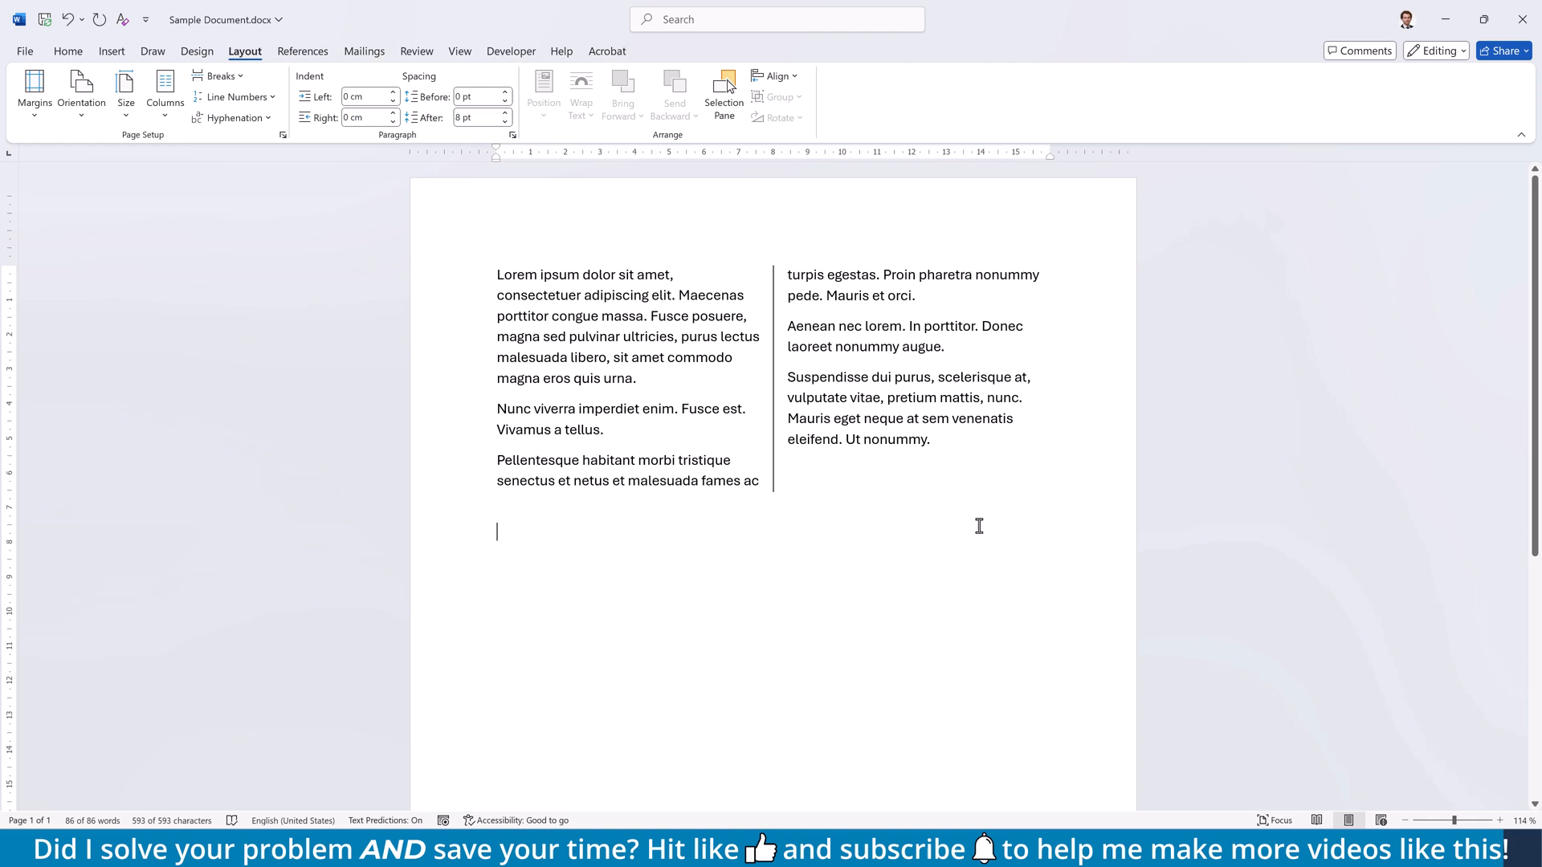